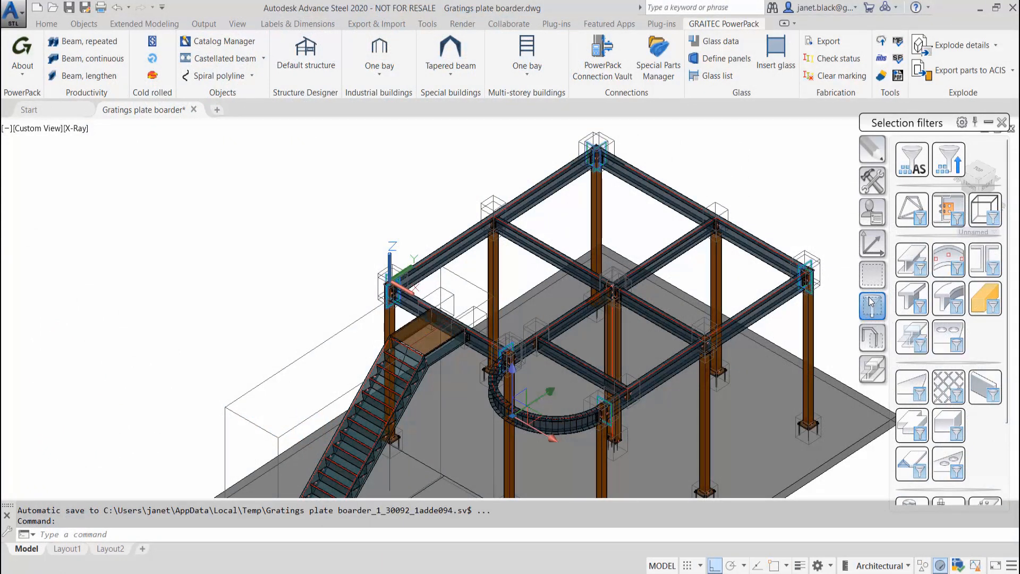
mouse_move(872, 341)
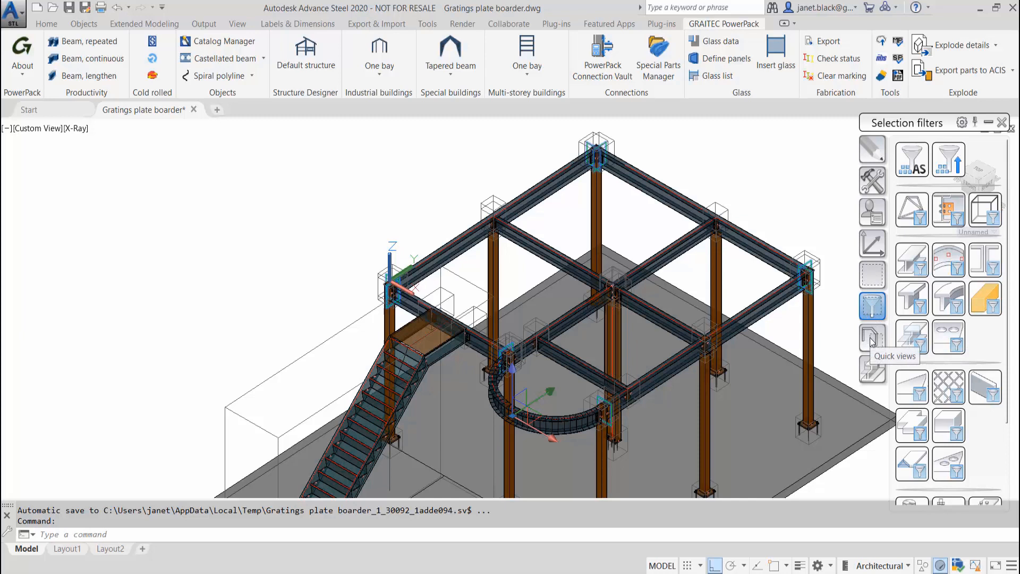
Switch the tool palette from Selection filters to the Quick views tools
left_click(872, 336)
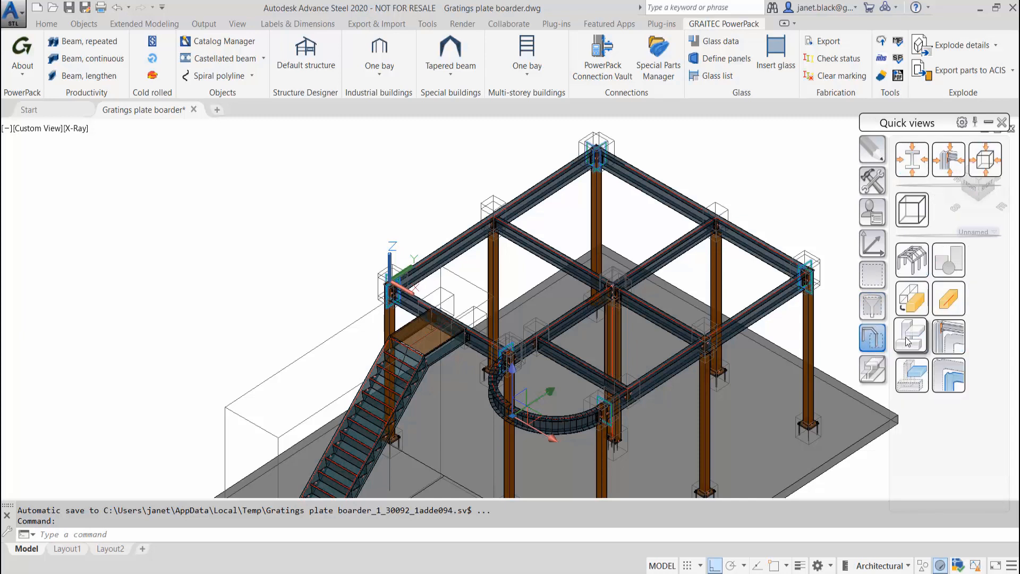
mouse_move(910, 337)
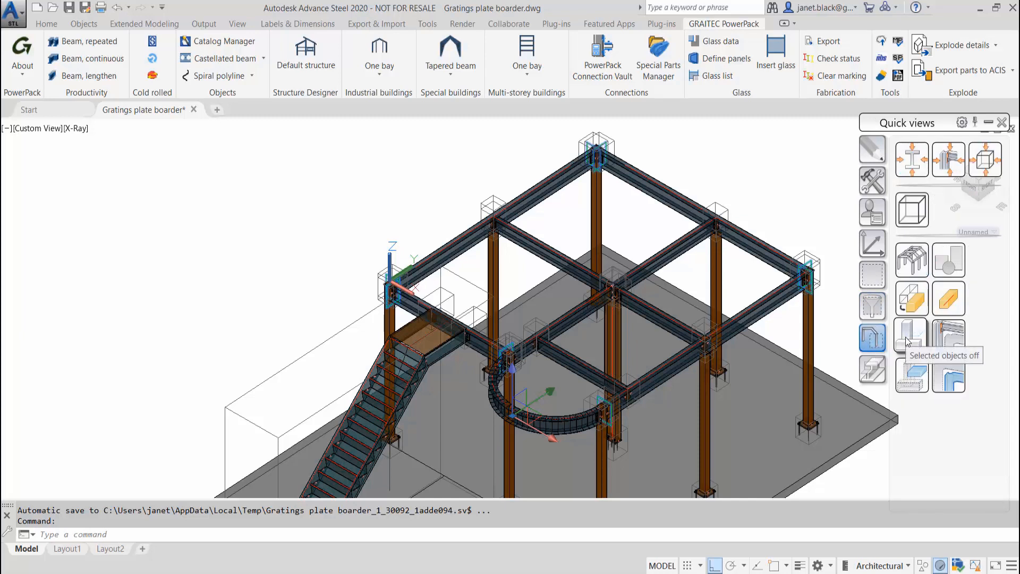
left_click(910, 337)
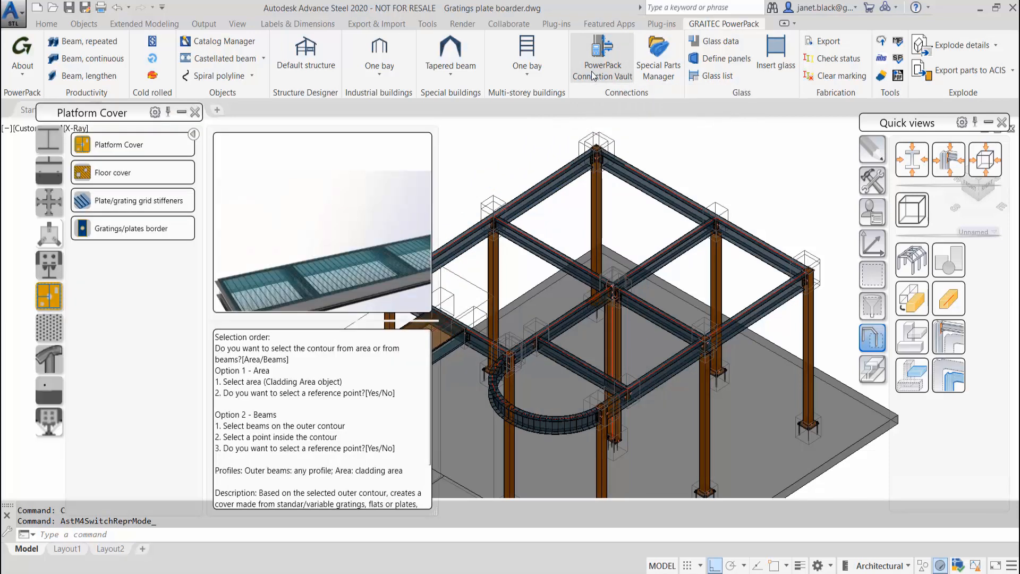
Start the Platform Cover connection from the PowerPack Connection Vault
left_click(601, 57)
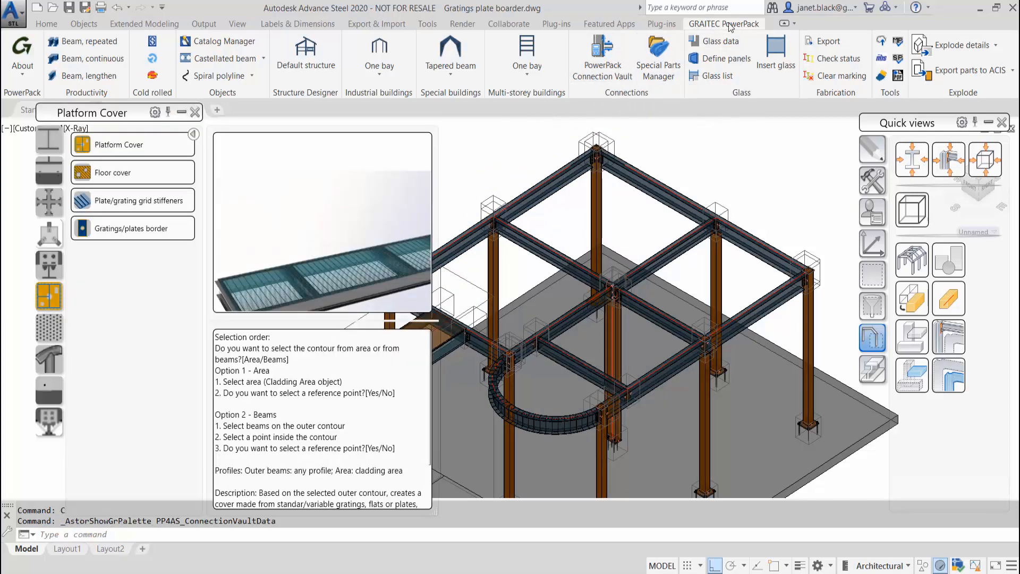
left_click(118, 142)
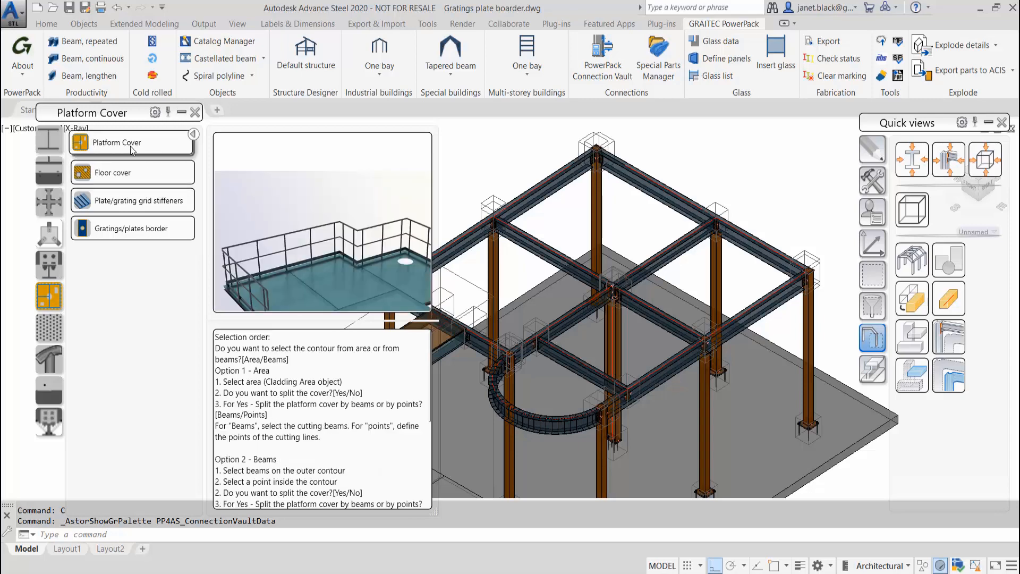
mouse_move(130, 145)
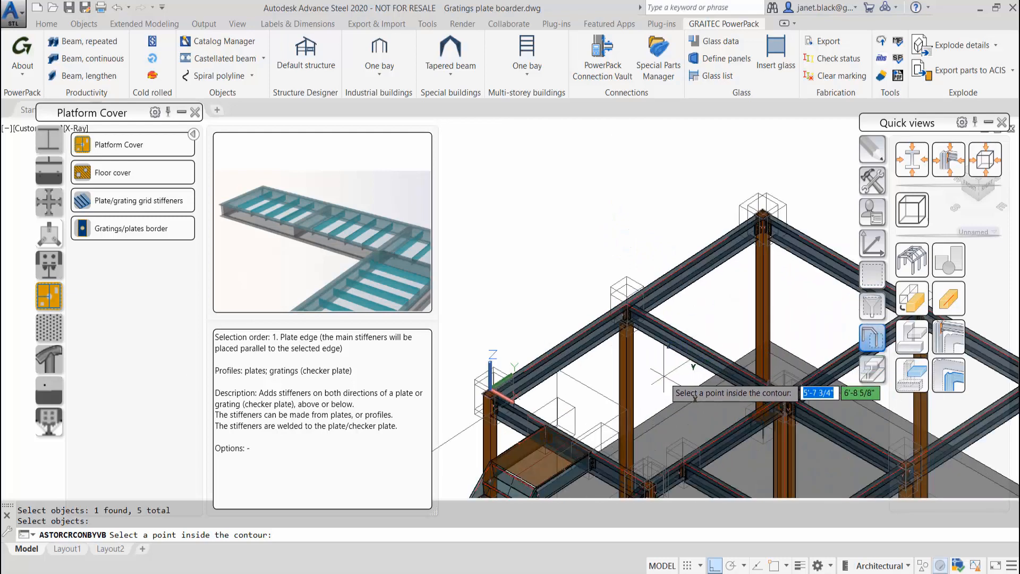
Place the cover inside the contour and split it along two selected interior beams
left_click(665, 383)
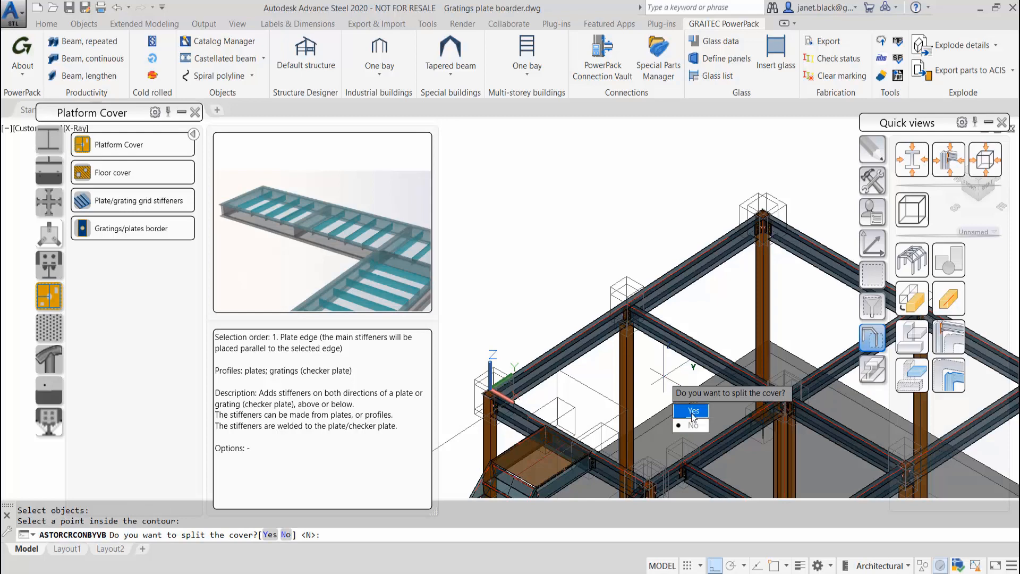
left_click(692, 411)
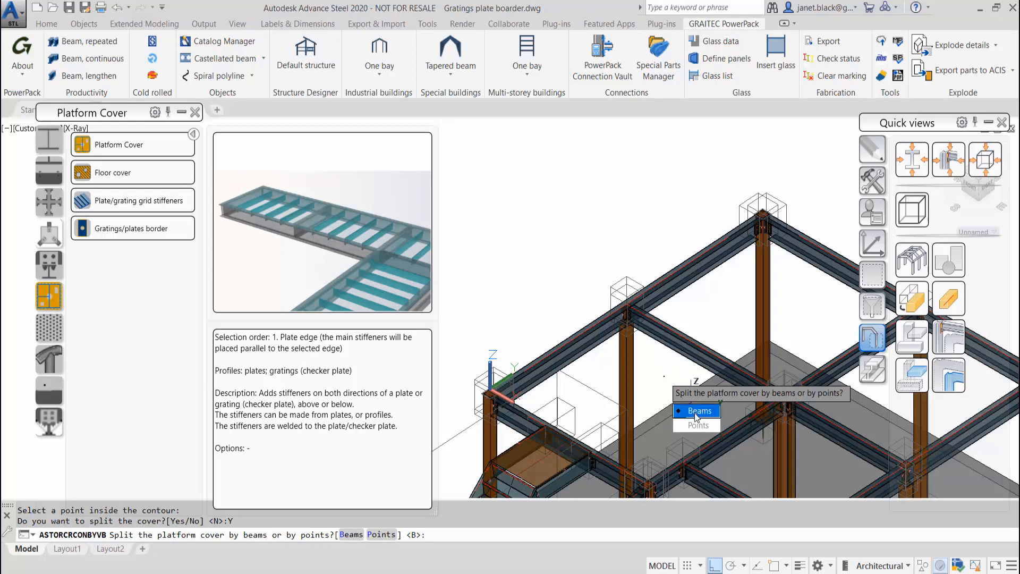
left_click(695, 411)
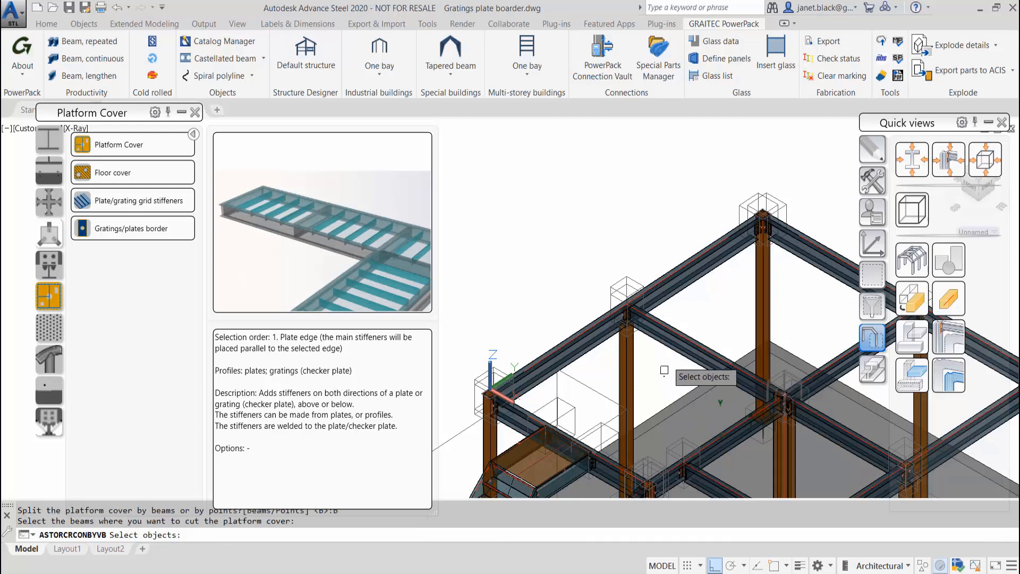
left_click(618, 221)
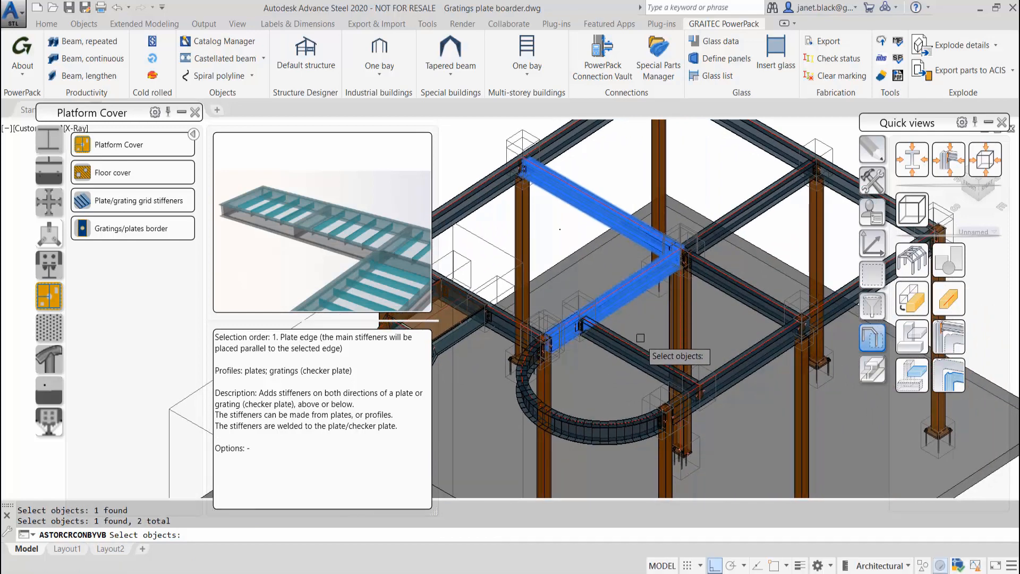
left_click(745, 288)
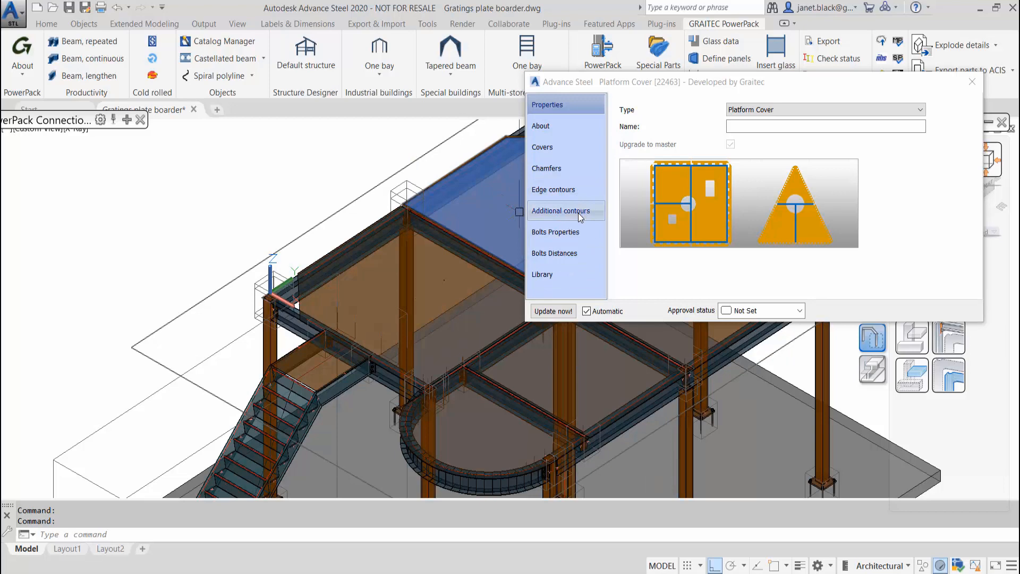
Set the cover's Additional contours count to 1 rectangular contour with default size
left_click(560, 210)
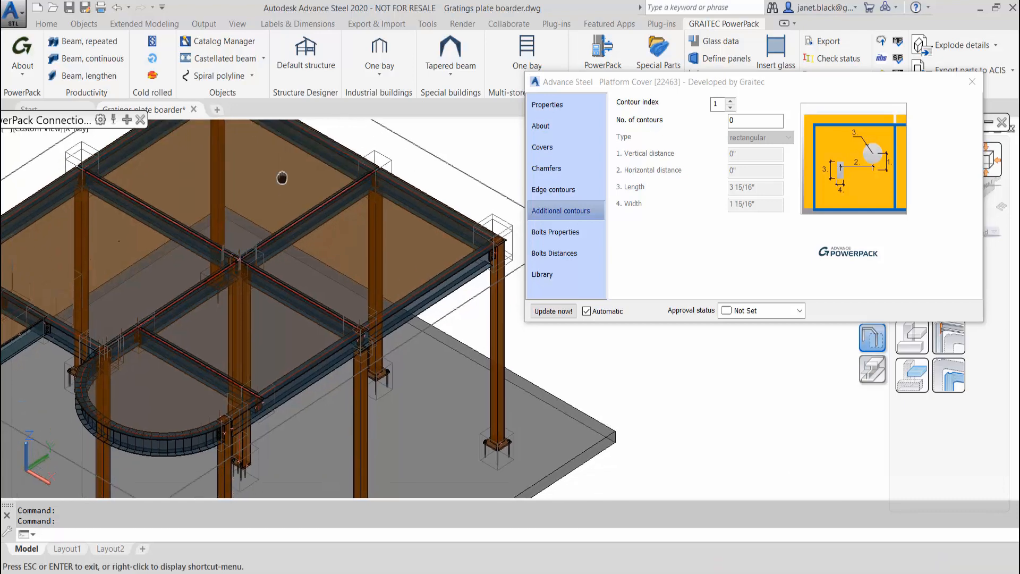
left_click(755, 122)
type("1")
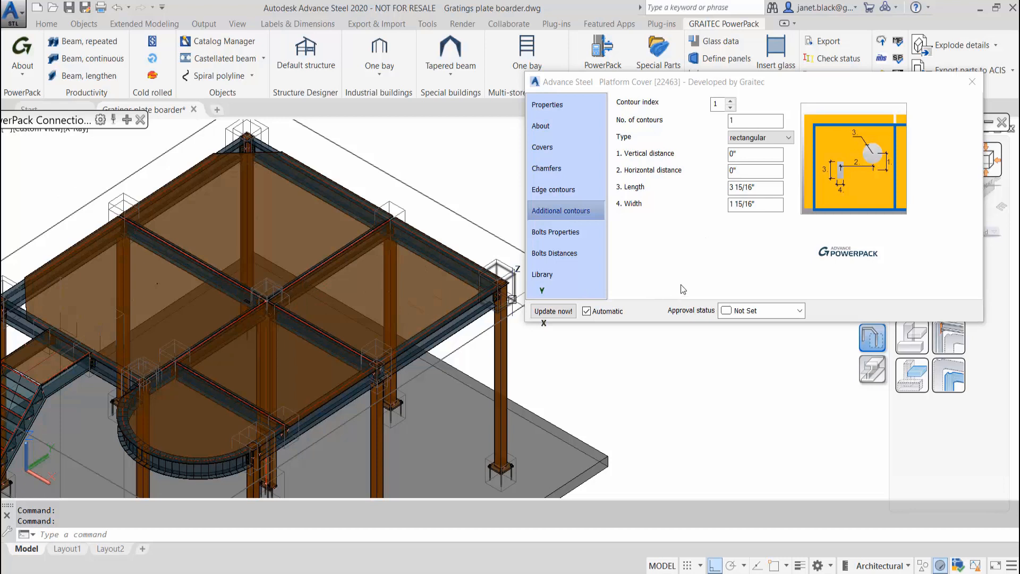
left_click(755, 170)
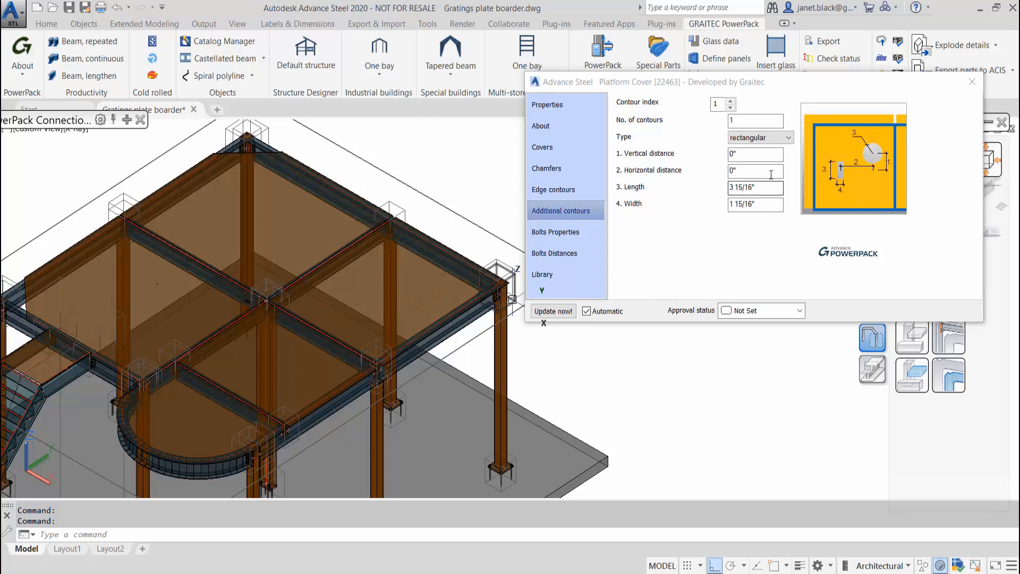
Make the additional contour circular and set its vertical distance to 48
left_click(759, 137)
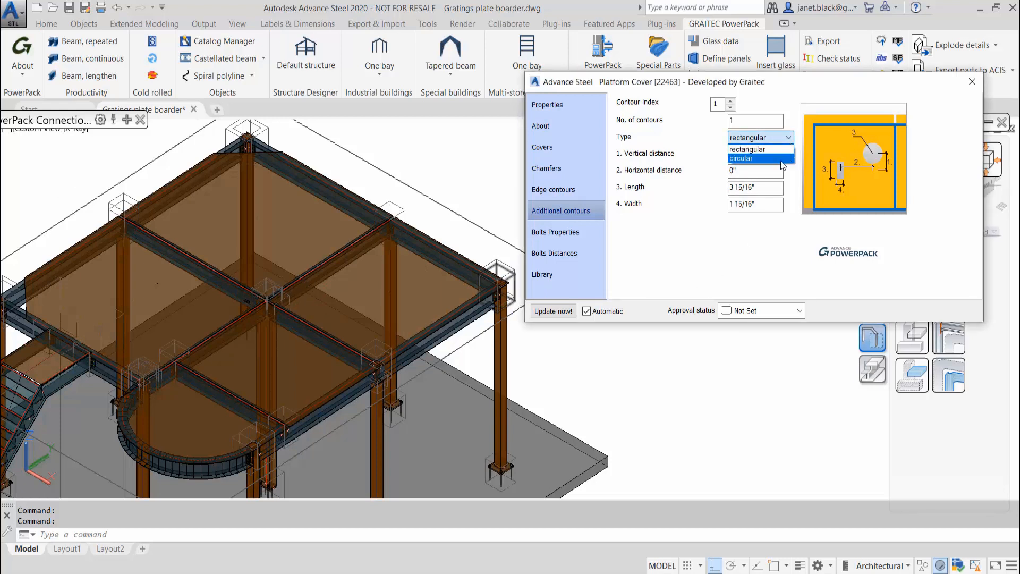
left_click(742, 158)
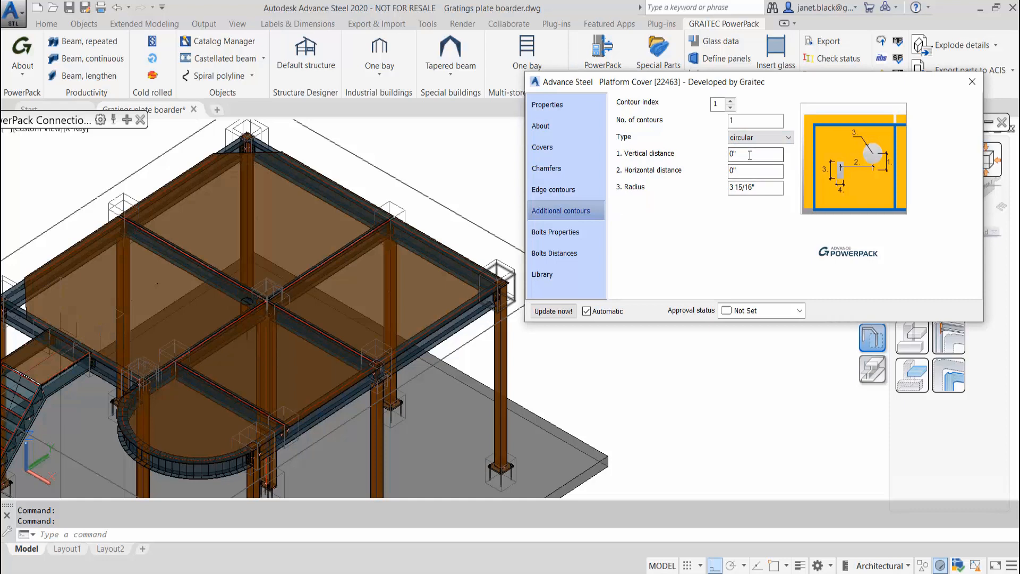
left_click(756, 154)
type("1' 11")
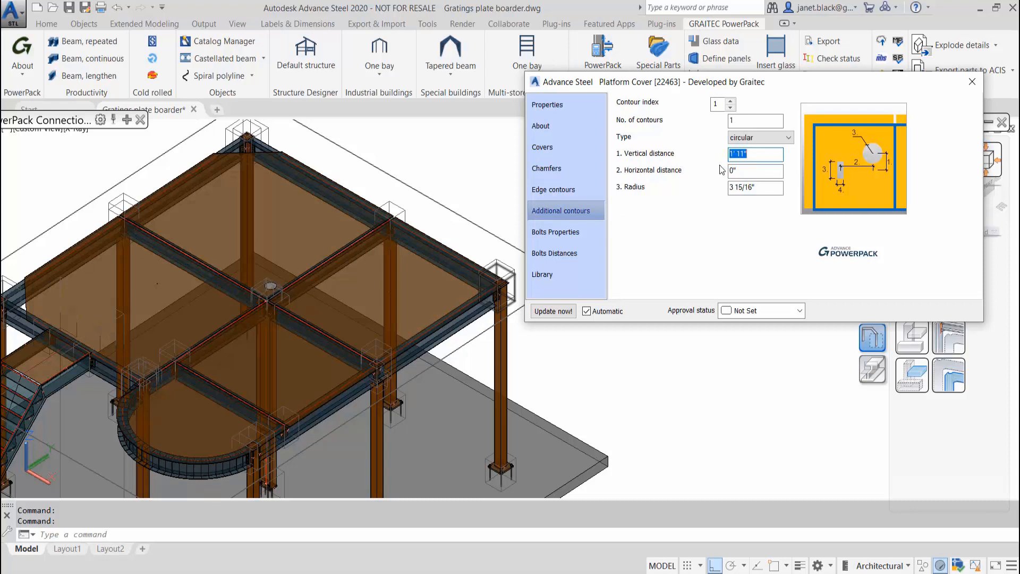
type("48")
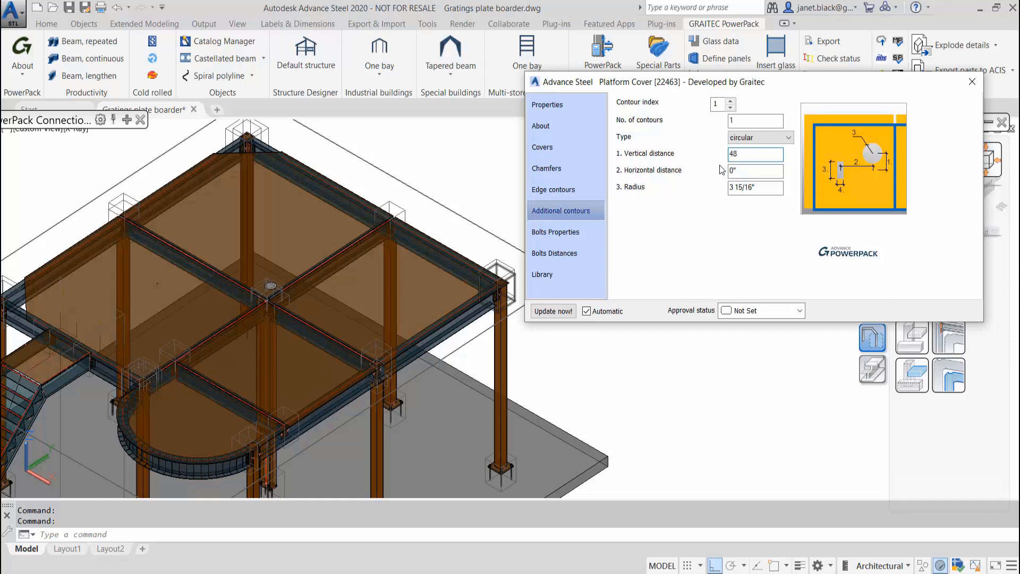
left_click(755, 153)
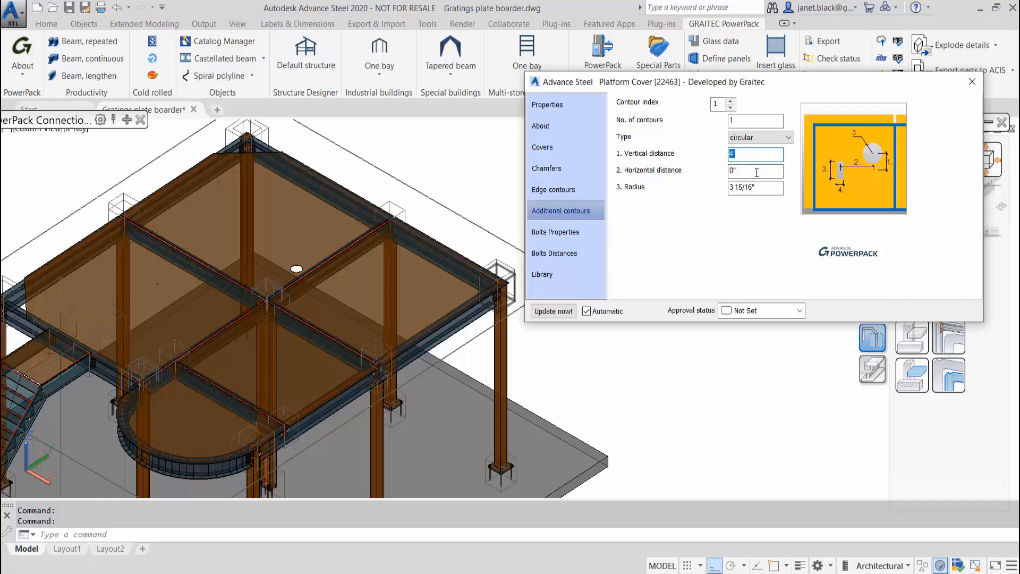
Set the opening's horizontal distance and give it a much larger radius of 24
left_click(755, 171)
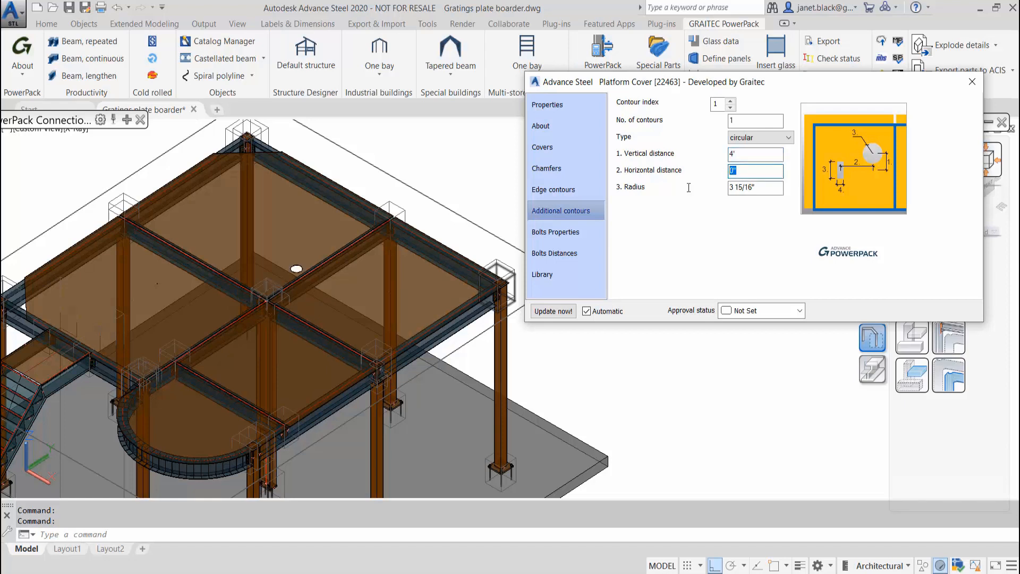
type("4'")
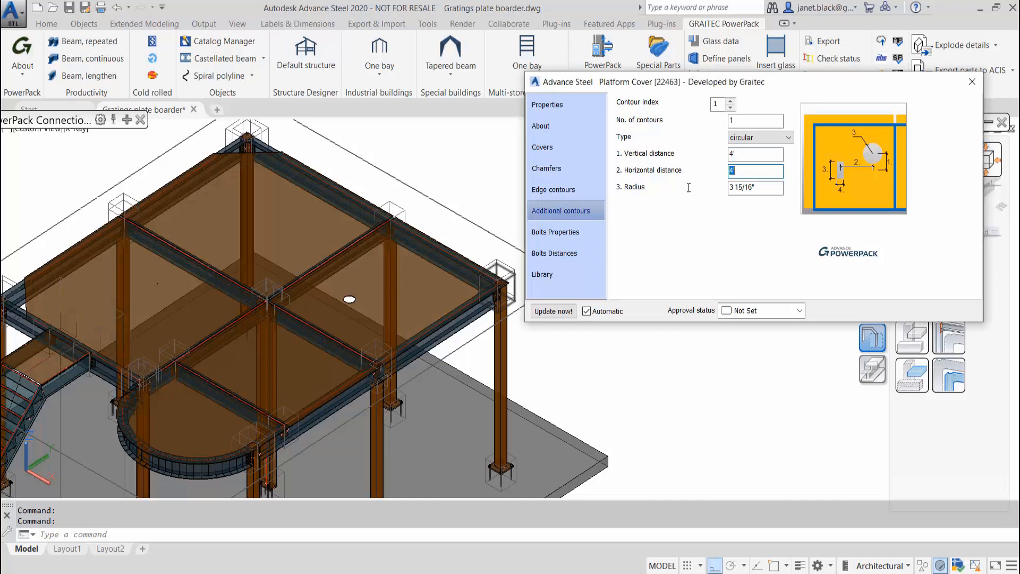
type("6")
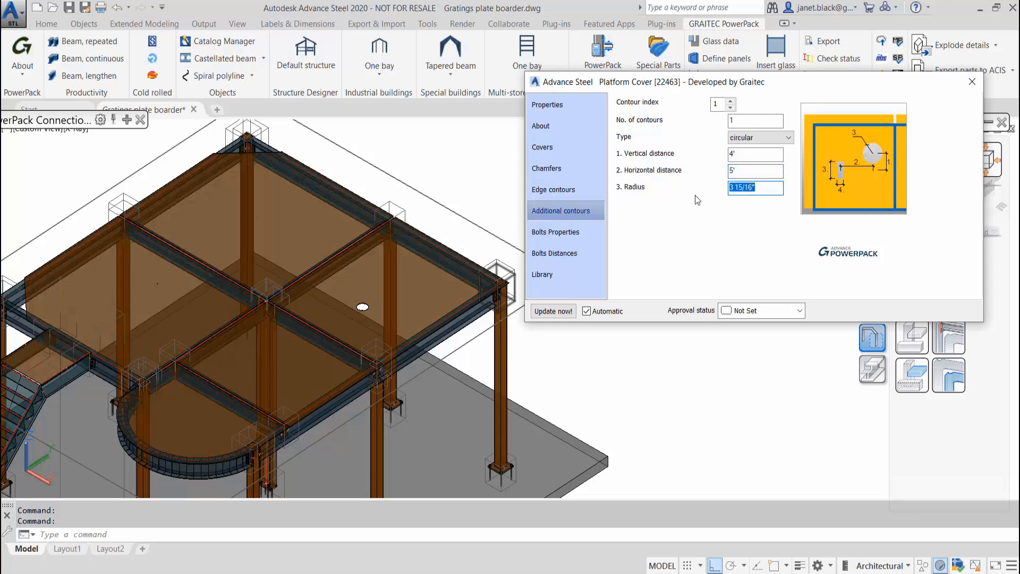
mouse_move(701, 209)
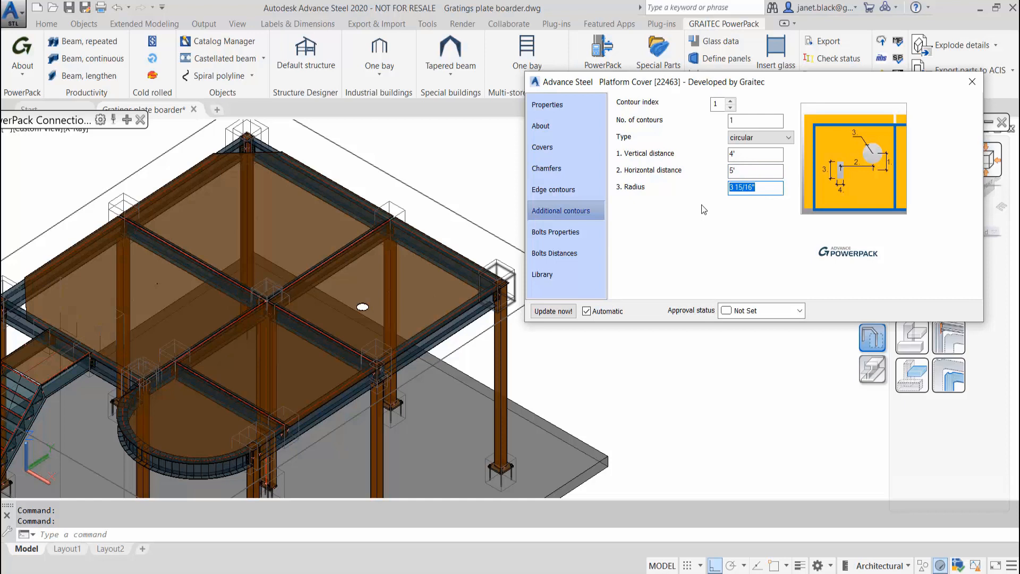
type("24")
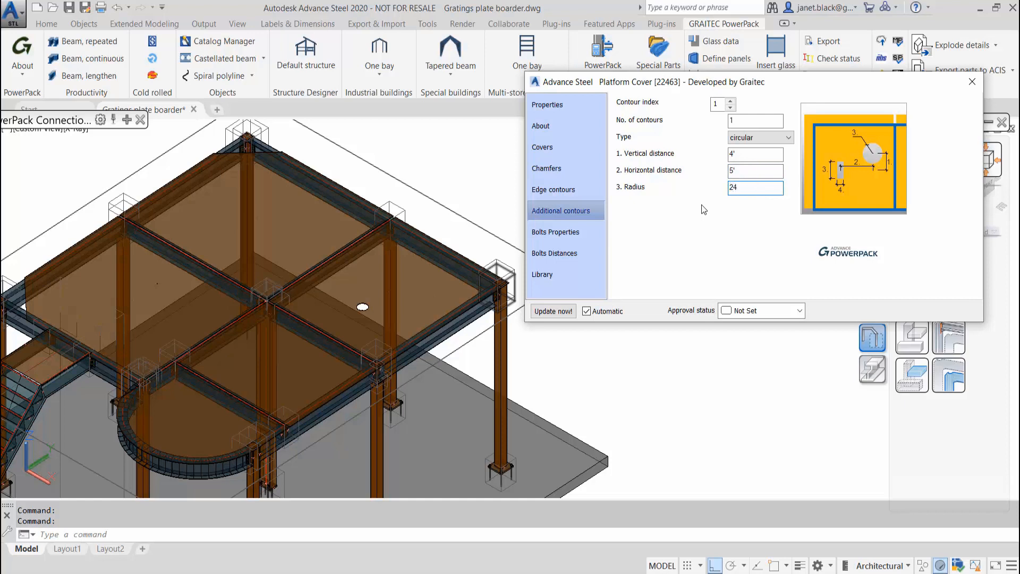
type("2")
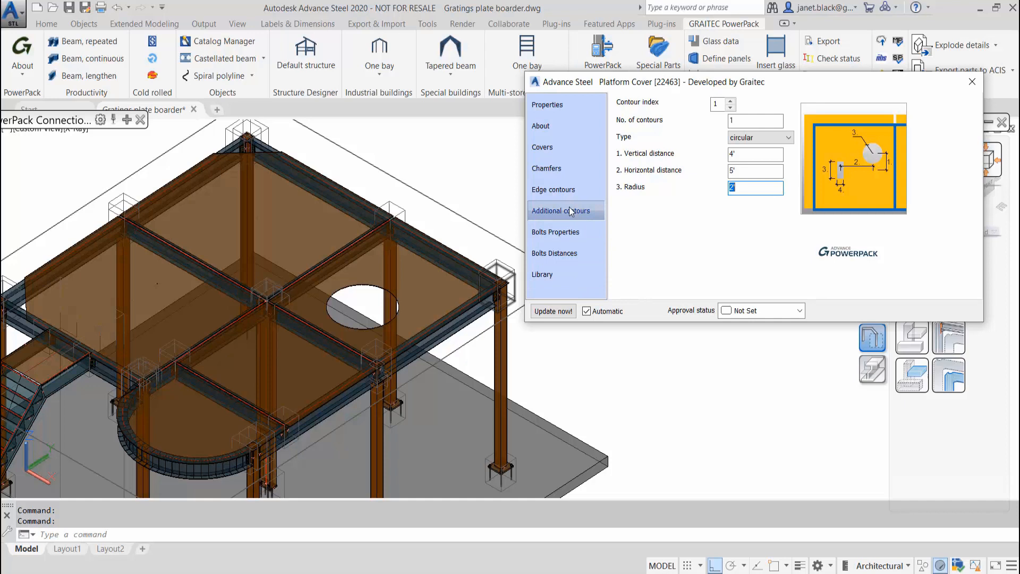
mouse_move(562, 189)
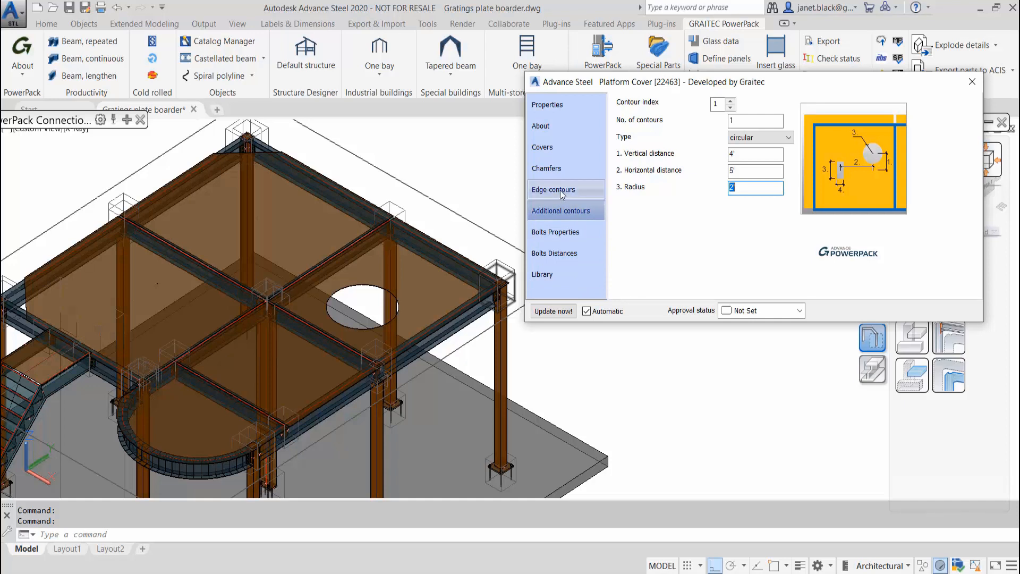
Try rectangular edge contour notches on the cover, then set the edge contour back to none
left_click(552, 189)
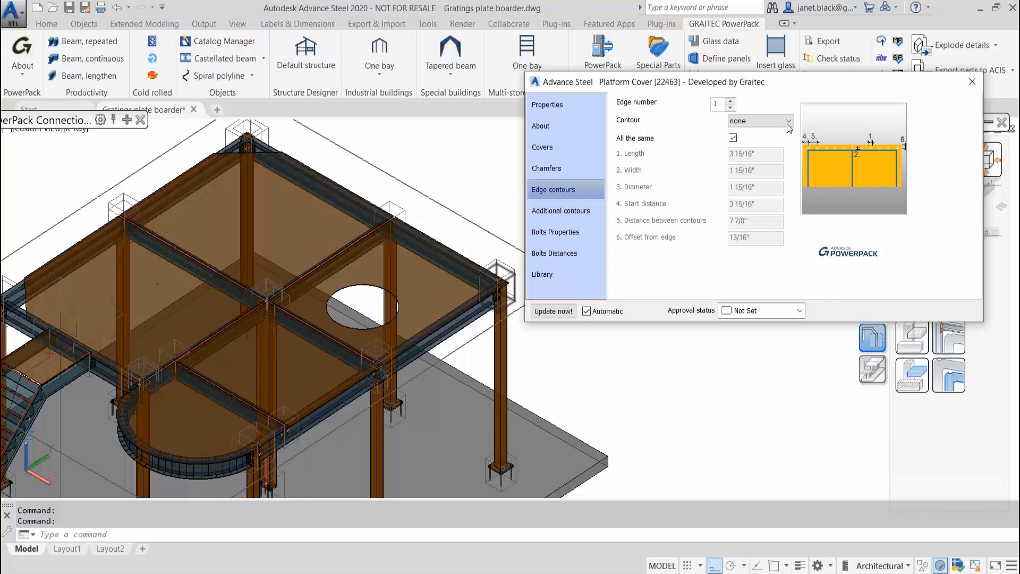
left_click(788, 121)
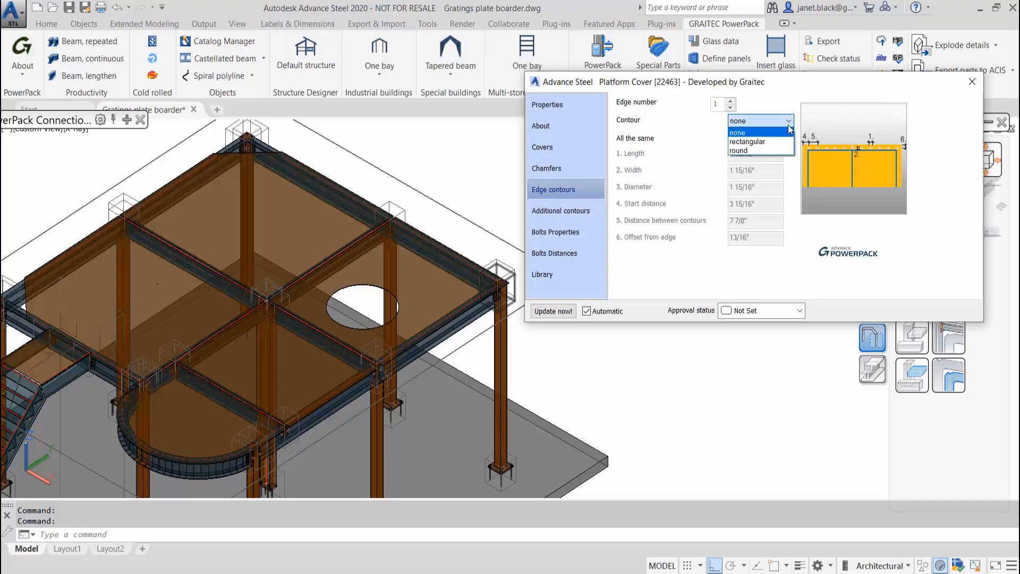
left_click(747, 141)
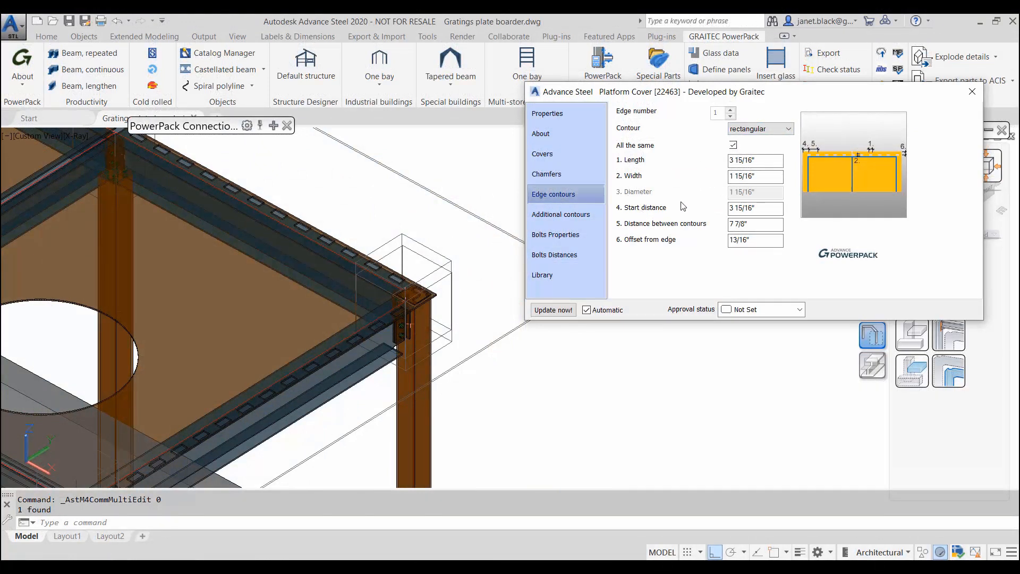
left_click(787, 128)
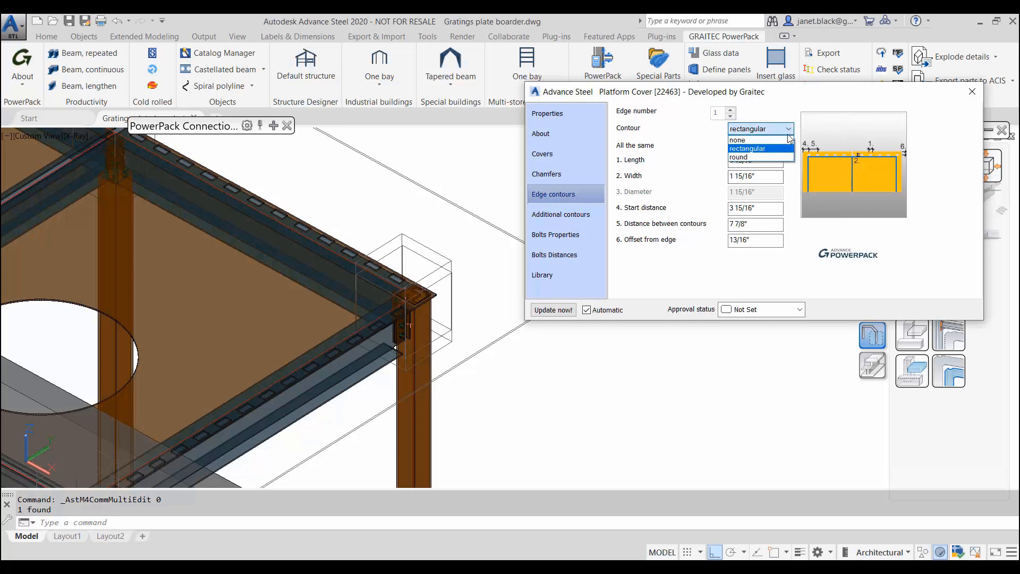
left_click(737, 139)
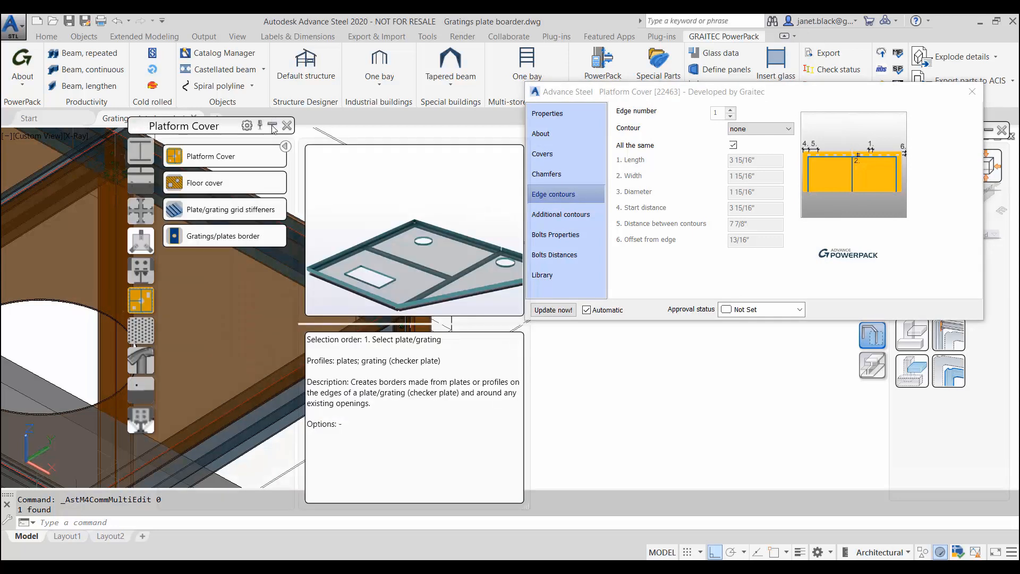
mouse_move(223, 235)
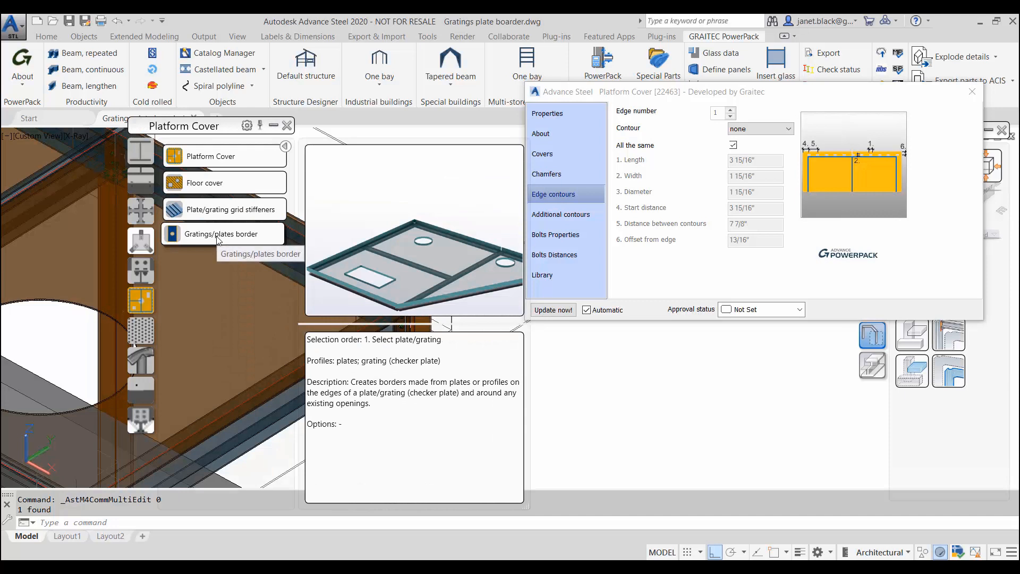
mouse_move(217, 240)
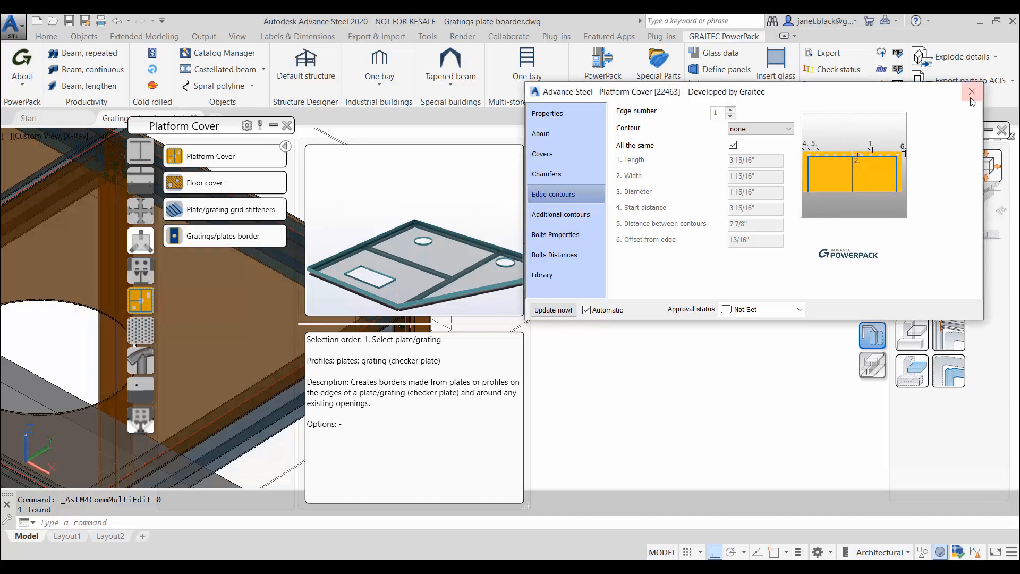
Close the Platform Cover properties dialog
left_click(971, 91)
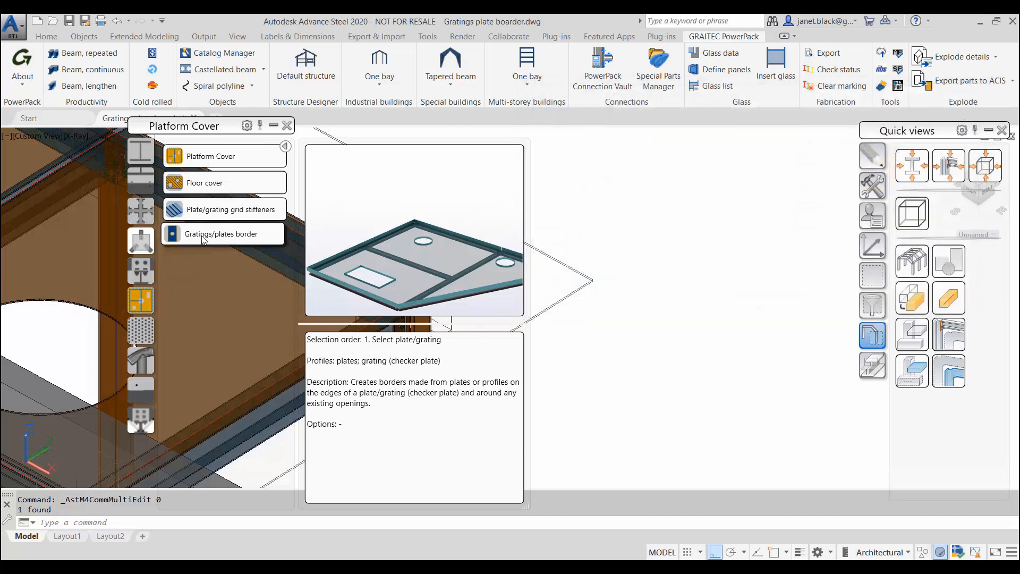
mouse_move(221, 234)
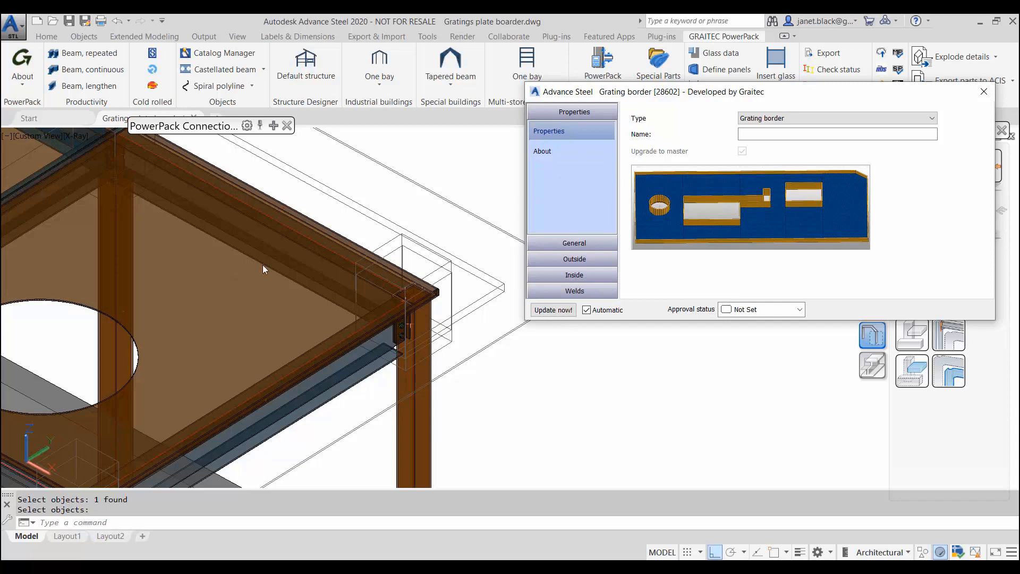
mouse_move(554, 197)
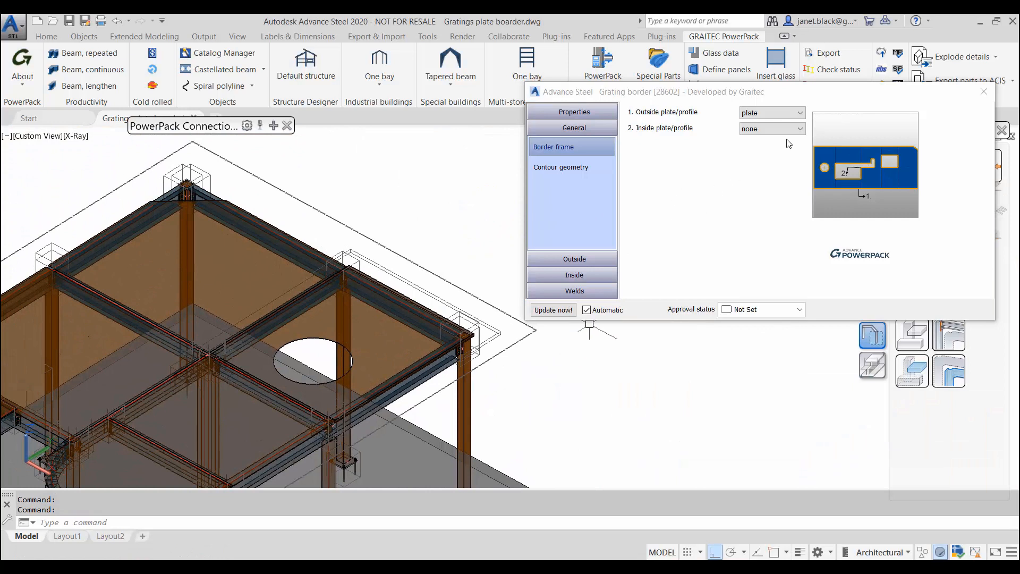
Set Inside plate/profile to plate so the circular opening gets border plates, and show contour geometry
left_click(801, 128)
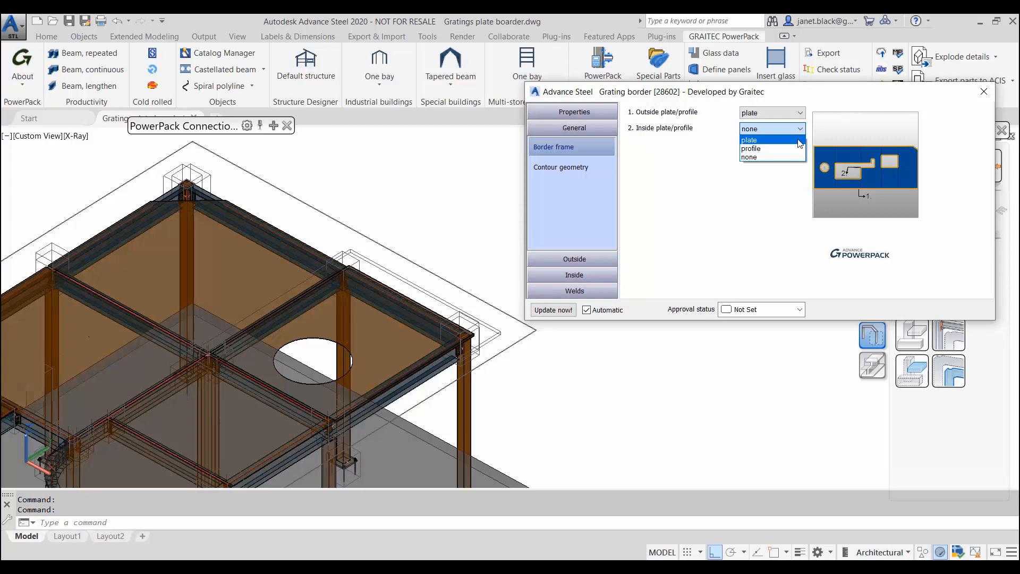
left_click(748, 139)
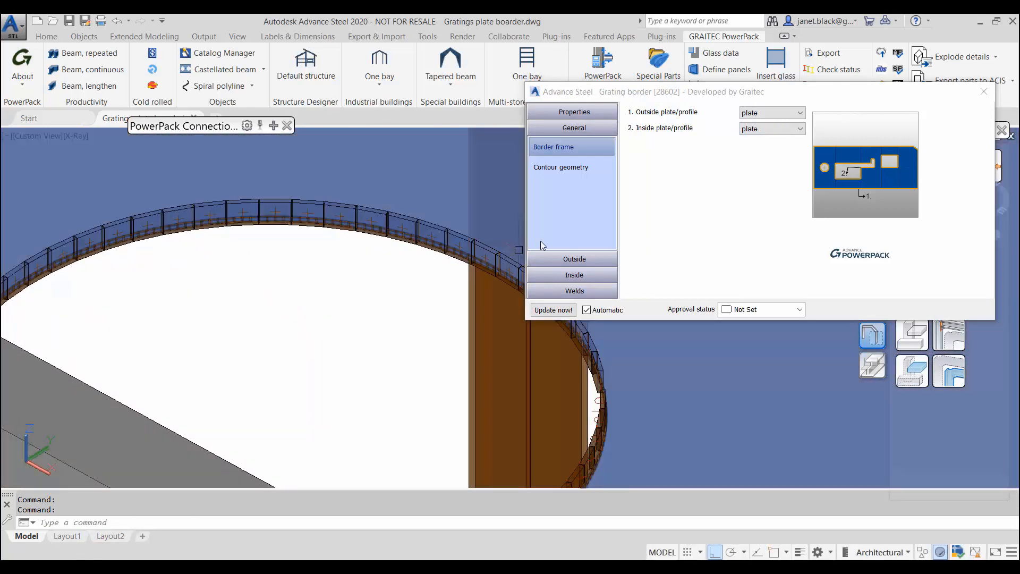
mouse_move(583, 146)
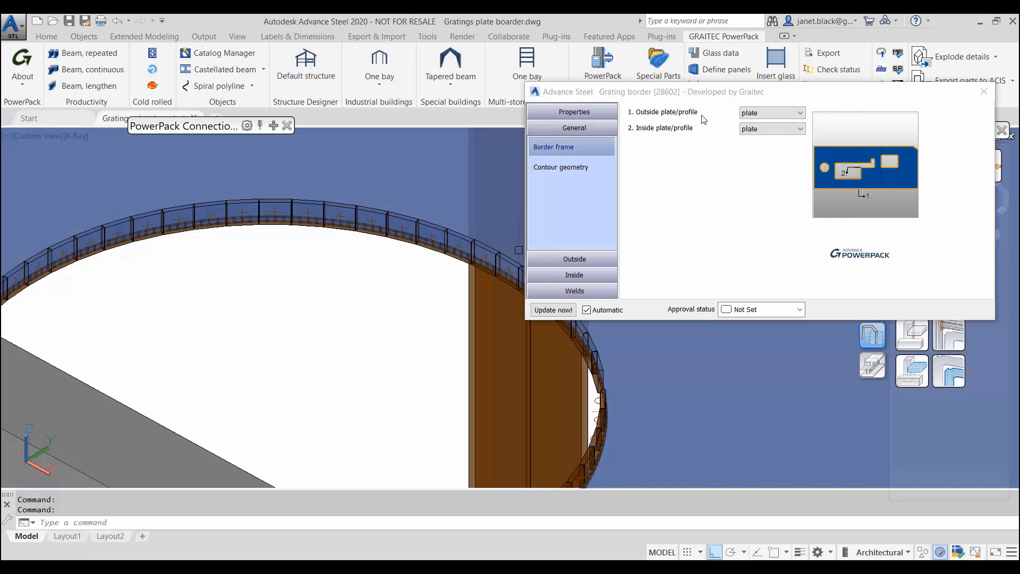
left_click(560, 168)
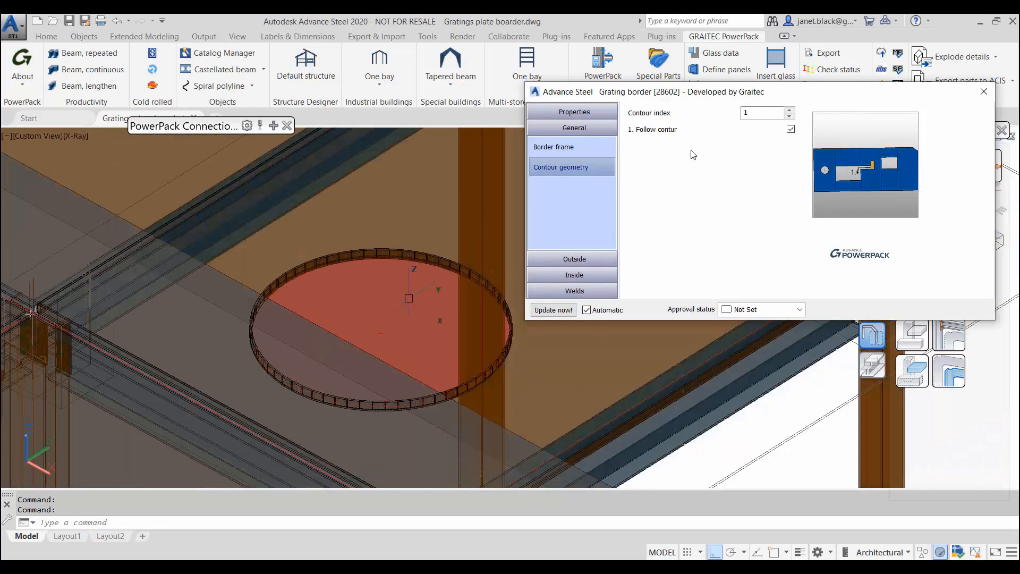
mouse_move(620, 214)
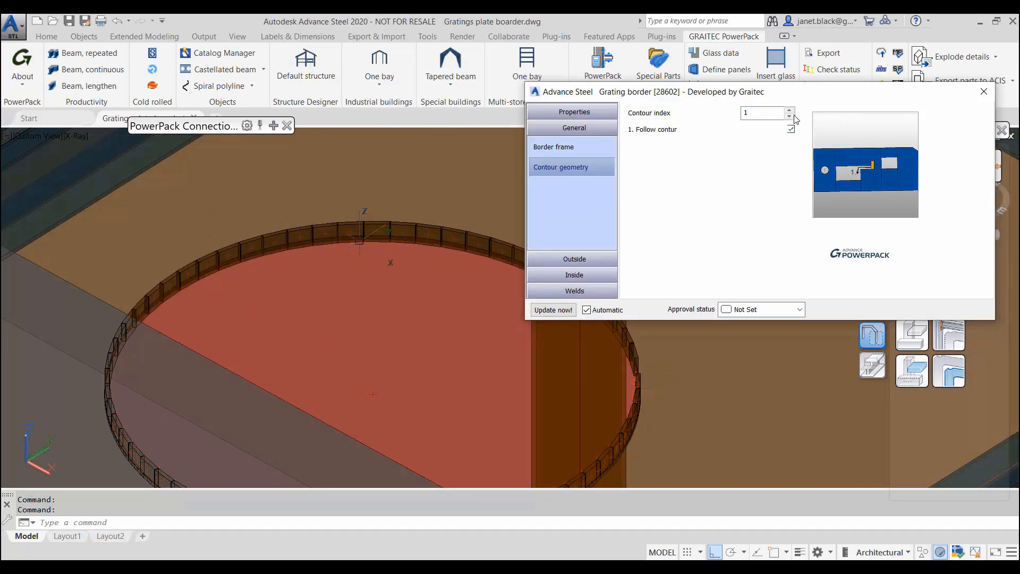
mouse_move(783, 128)
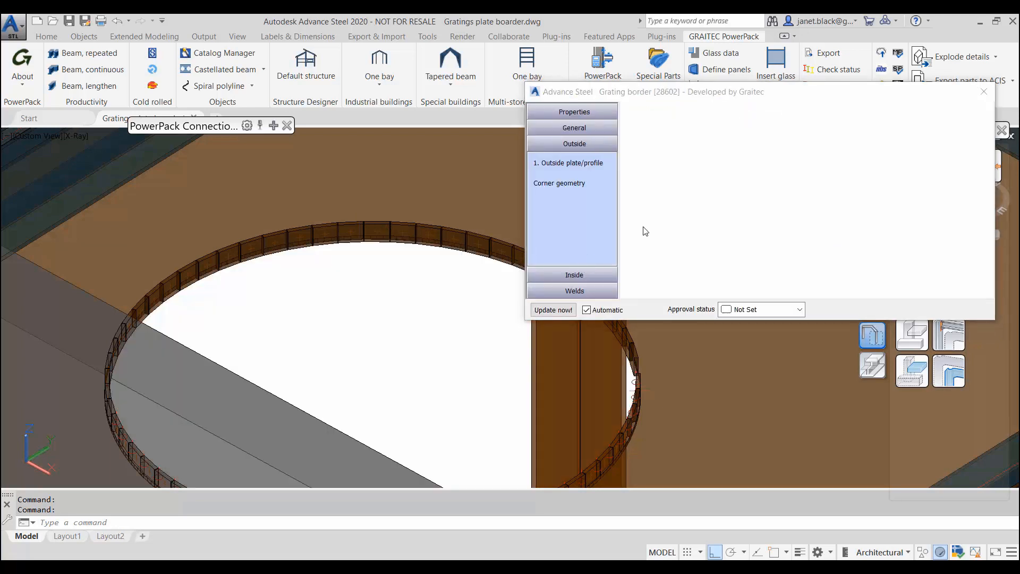
Review the outside plate sizes (3/8" thick, 1 15/16" wide) and its corner geometry settings
left_click(568, 162)
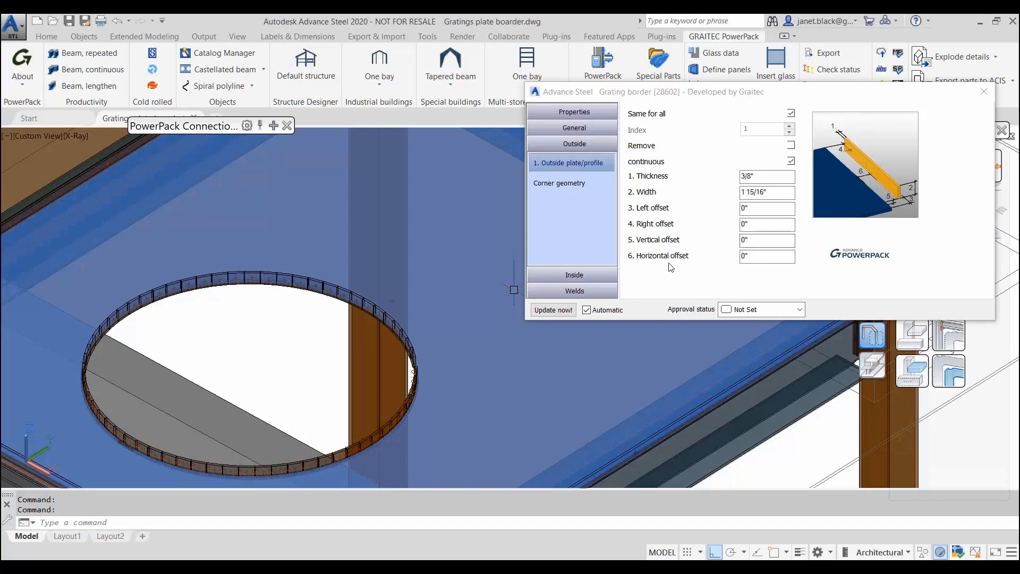
mouse_move(704, 230)
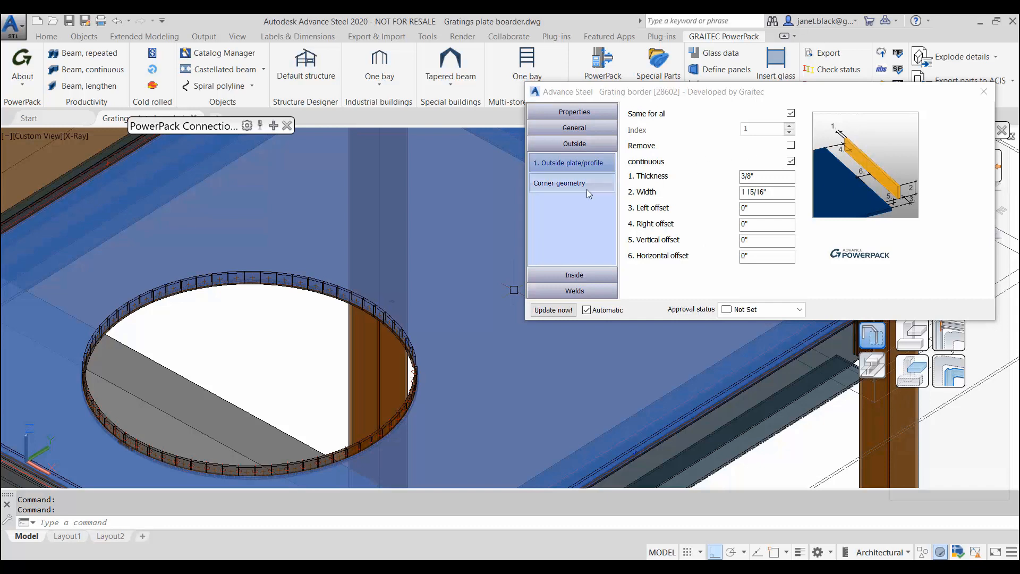
left_click(558, 183)
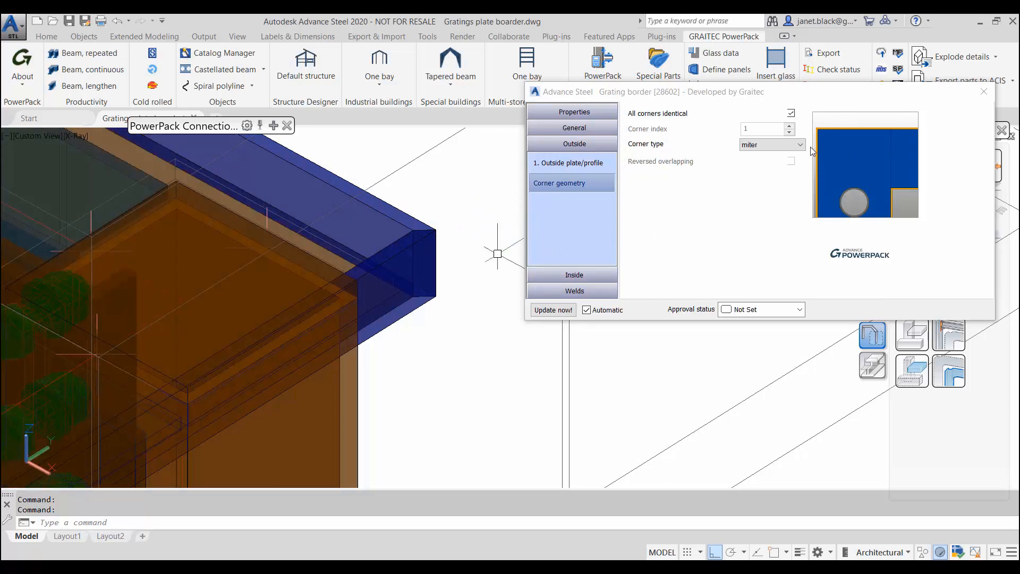
Trial overlapping and no-corner options, turn off reversed overlapping, and set outside corners to miter
left_click(771, 144)
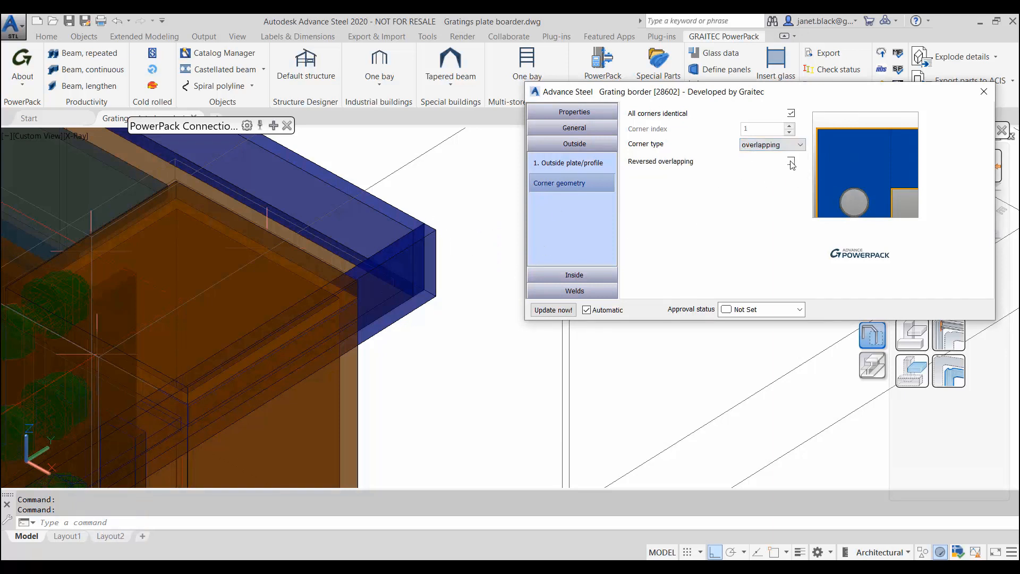
left_click(790, 160)
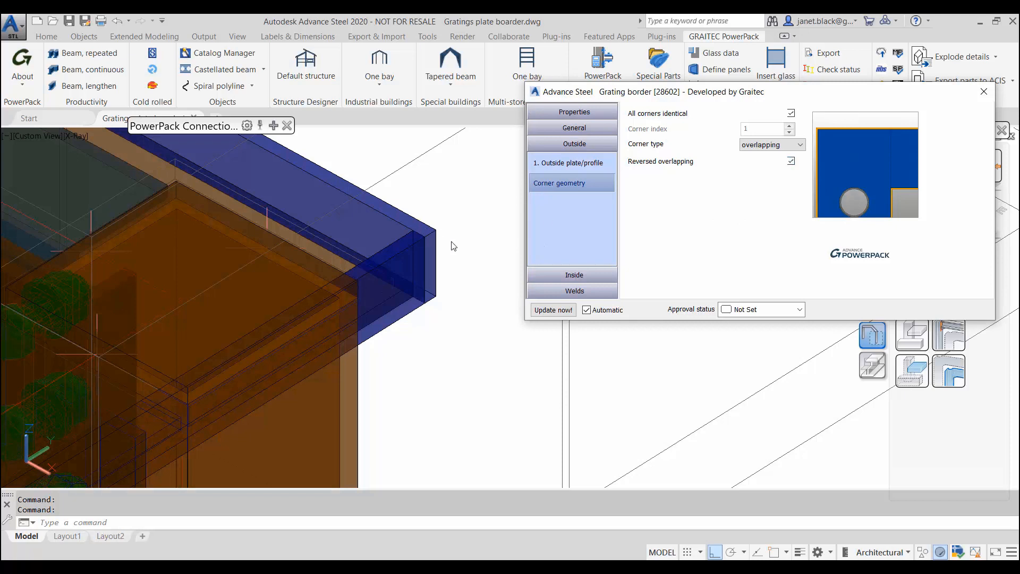
left_click(790, 161)
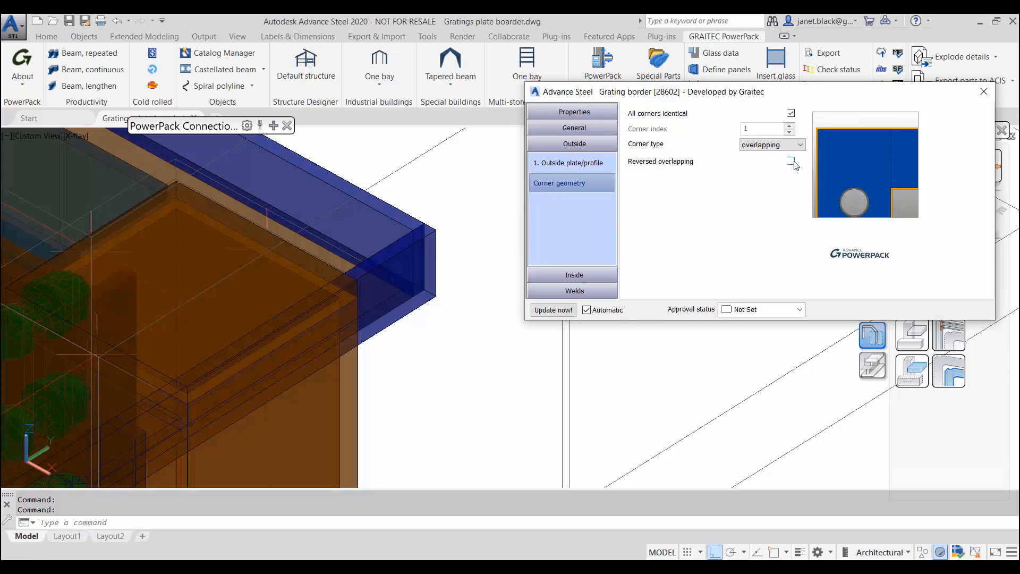
left_click(771, 144)
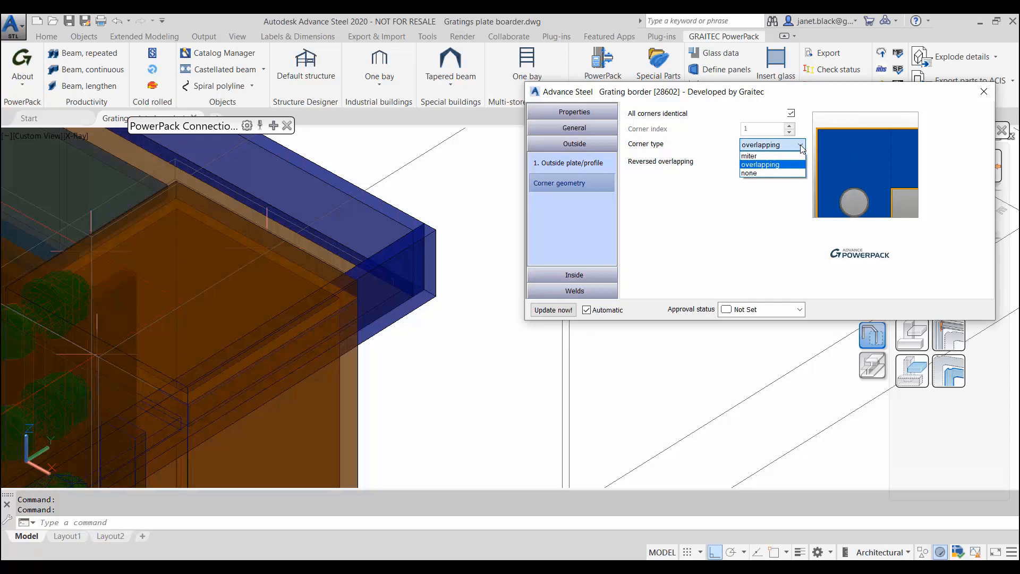
left_click(749, 173)
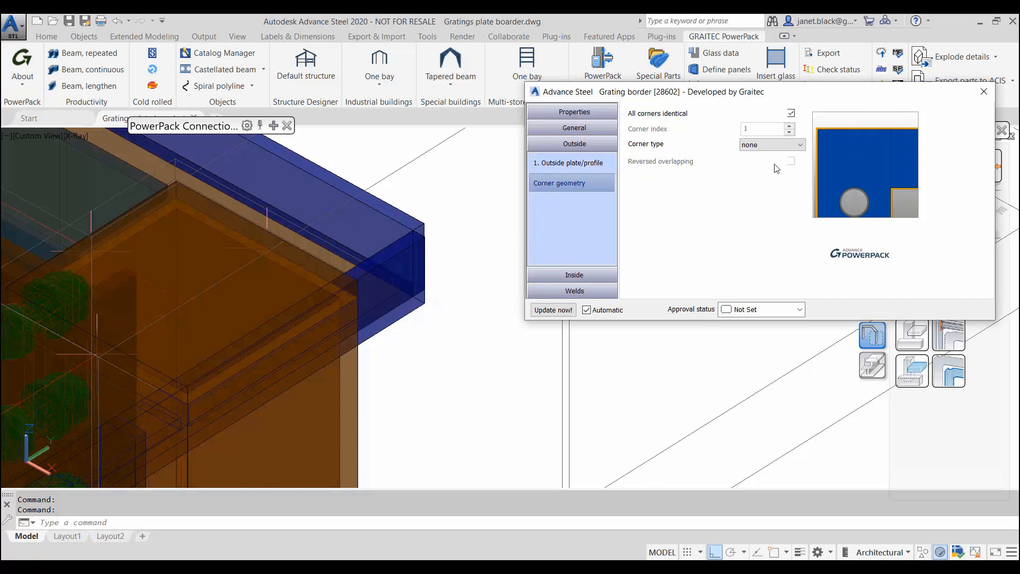
left_click(788, 145)
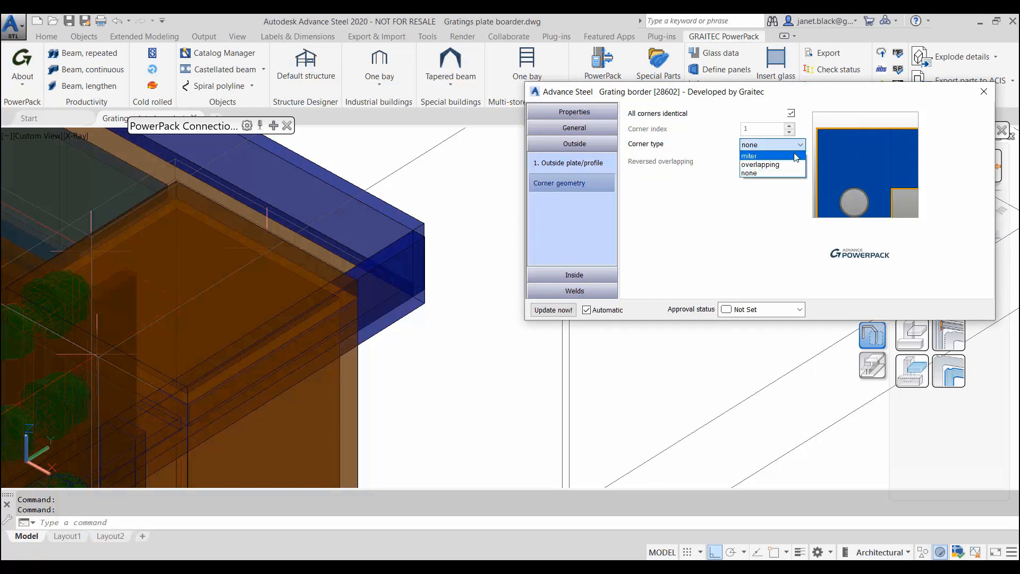
left_click(749, 155)
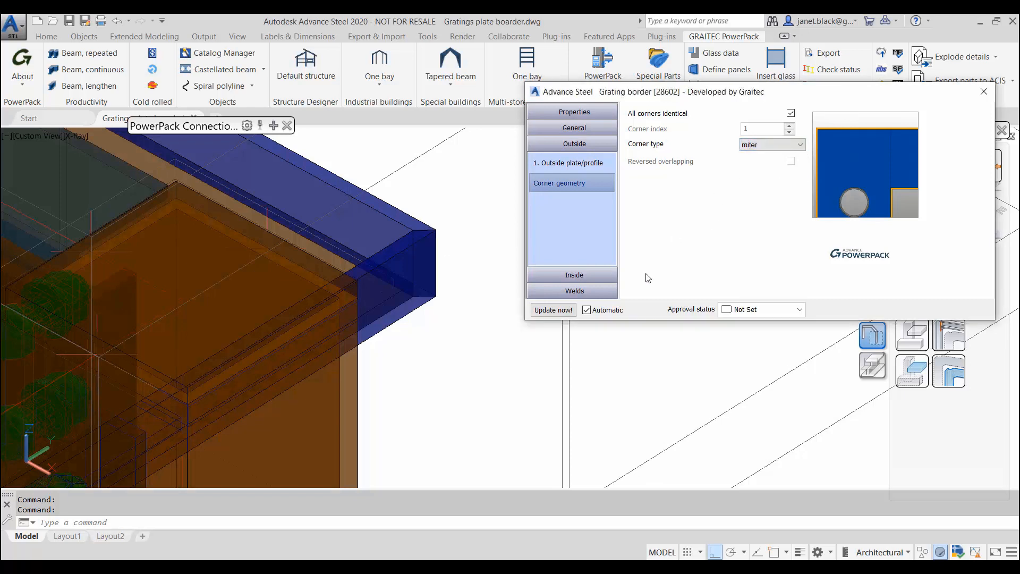
left_click(573, 159)
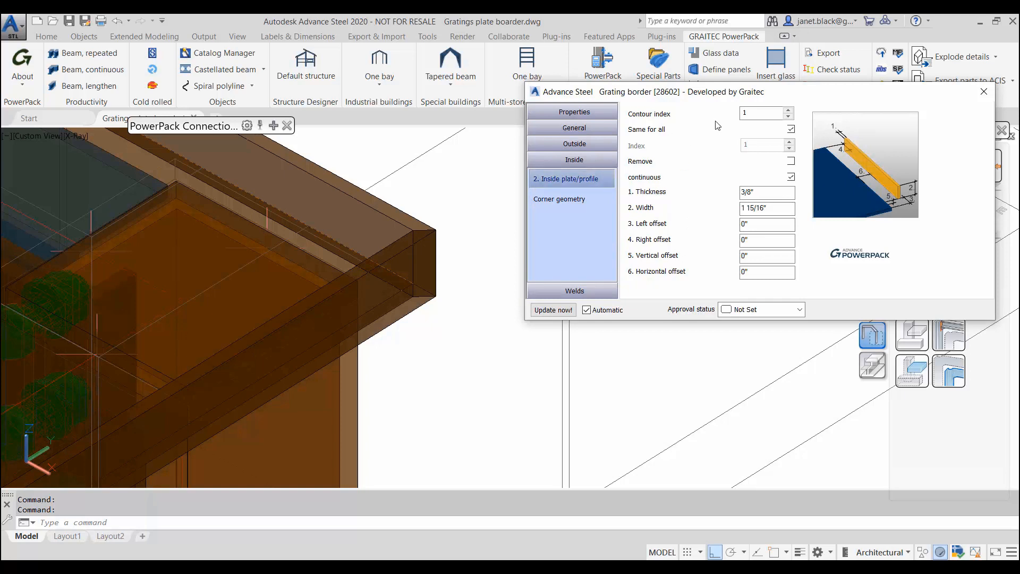
mouse_move(673, 144)
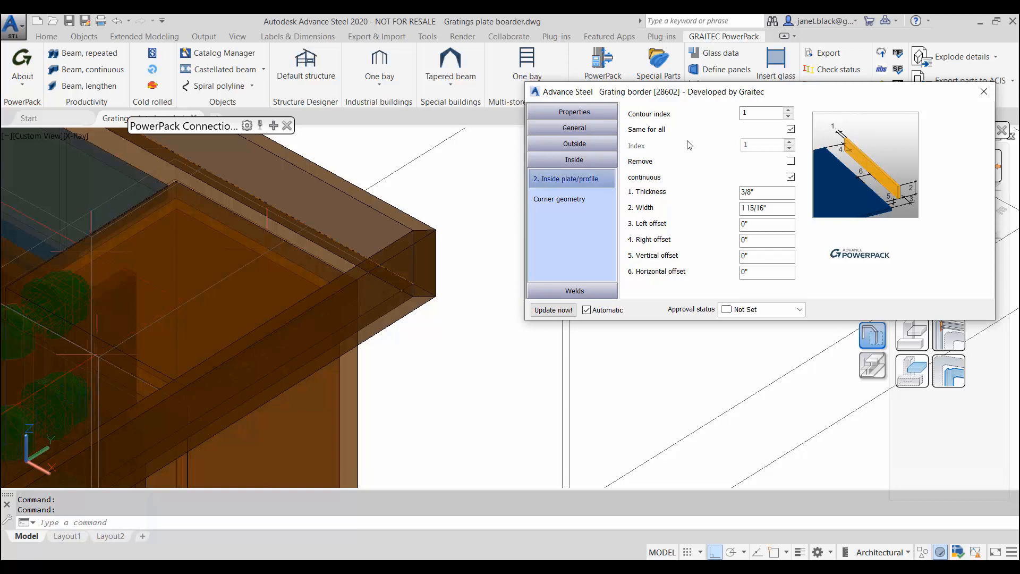
mouse_move(680, 189)
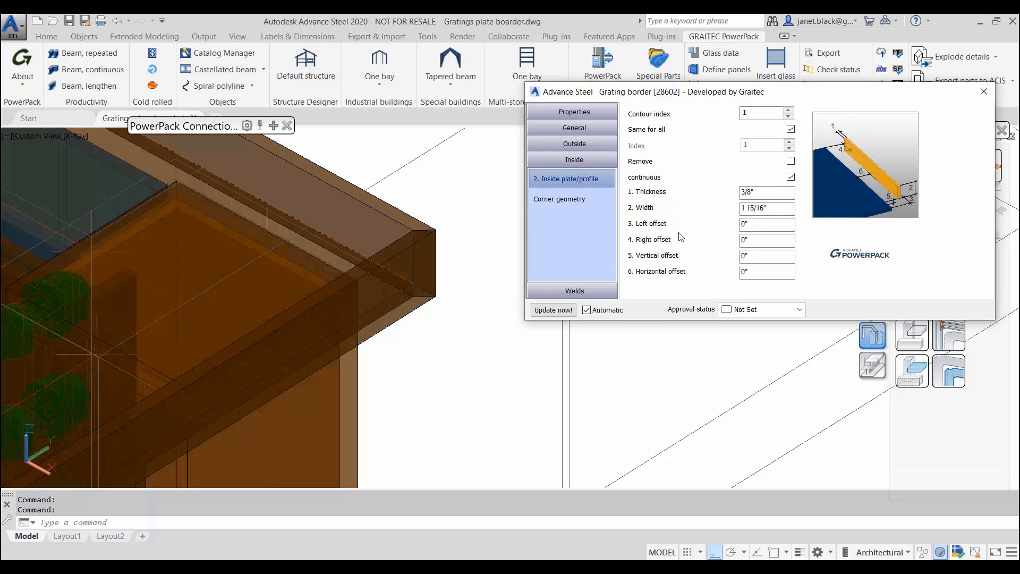
mouse_move(685, 267)
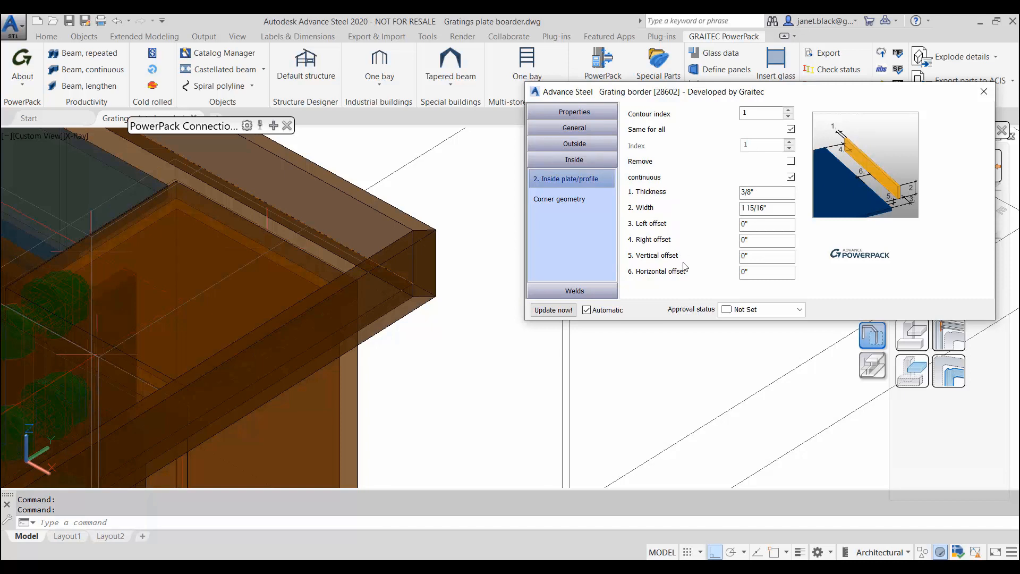
Bring up the Corner geometry settings for the Inside border plates
left_click(559, 199)
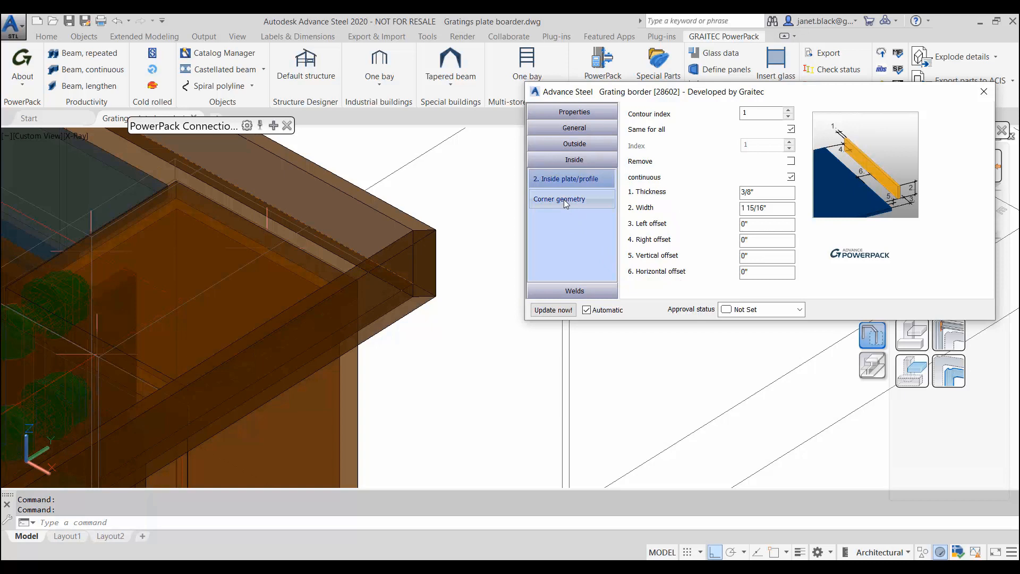
left_click(559, 199)
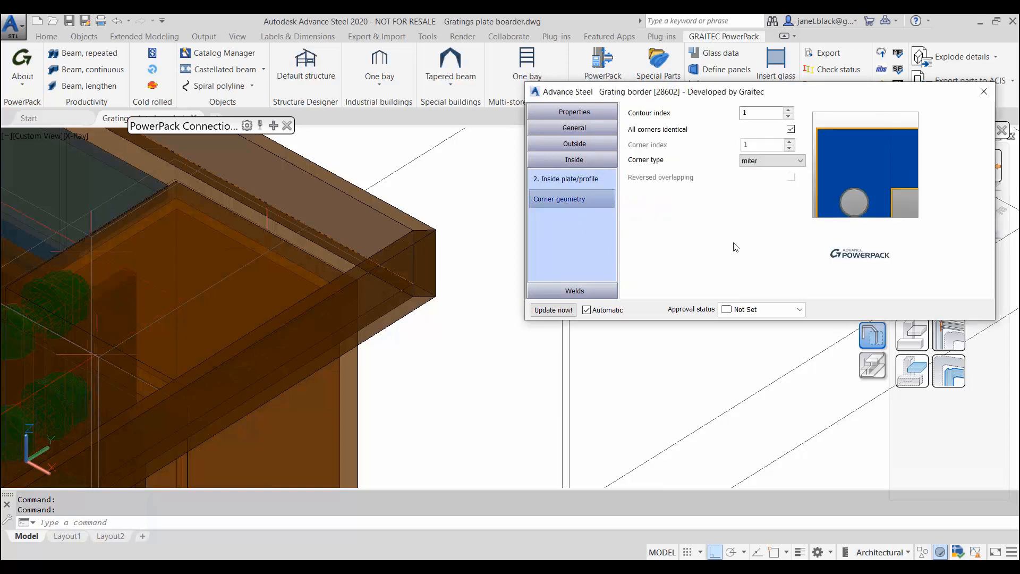
mouse_move(719, 179)
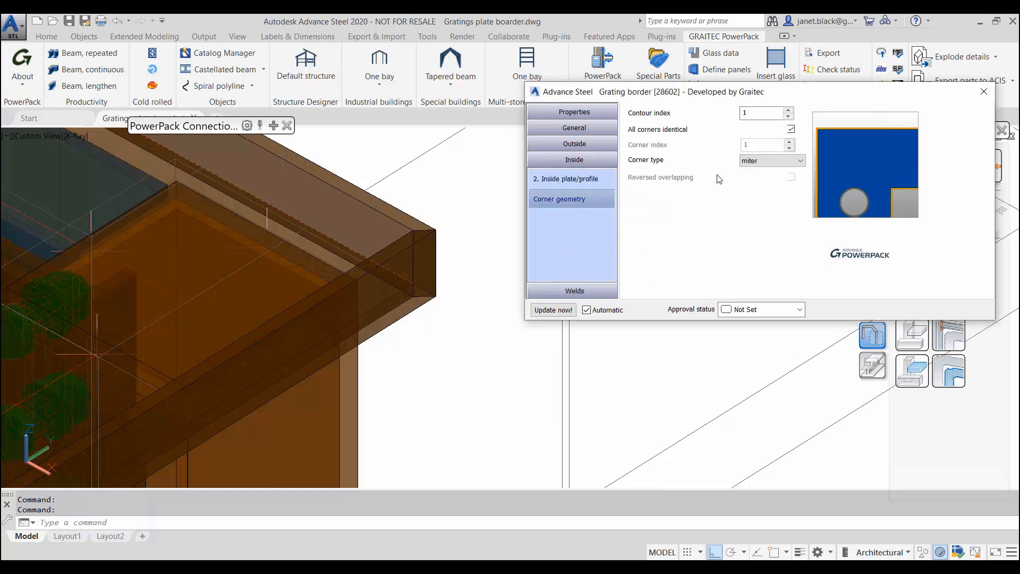
left_click(771, 160)
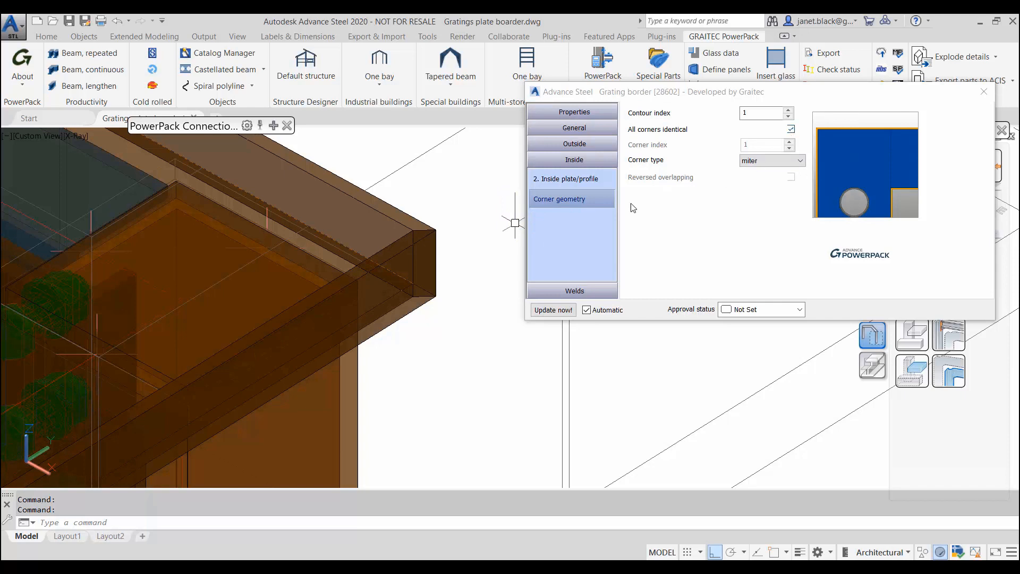
left_click(800, 160)
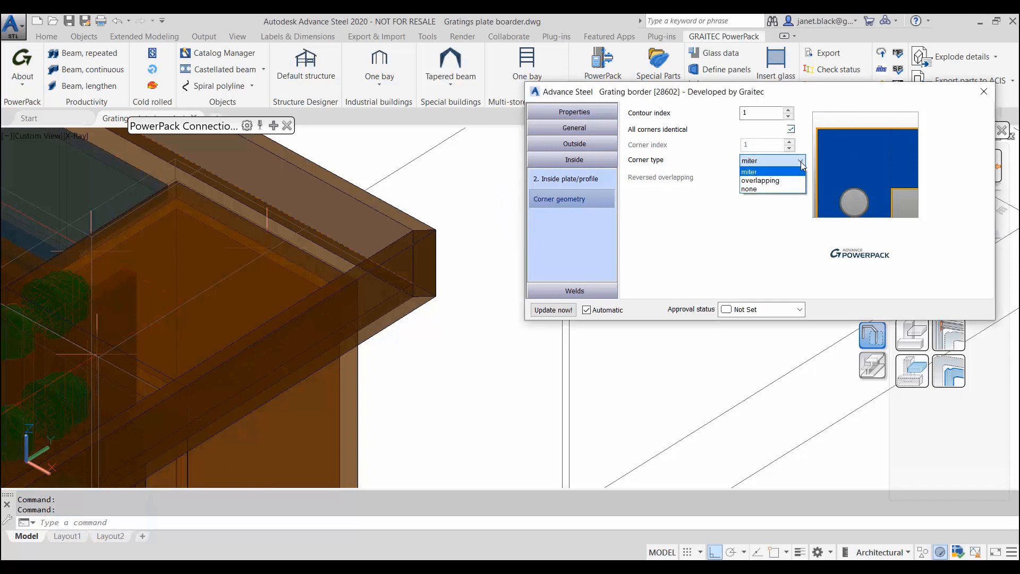
mouse_move(773, 180)
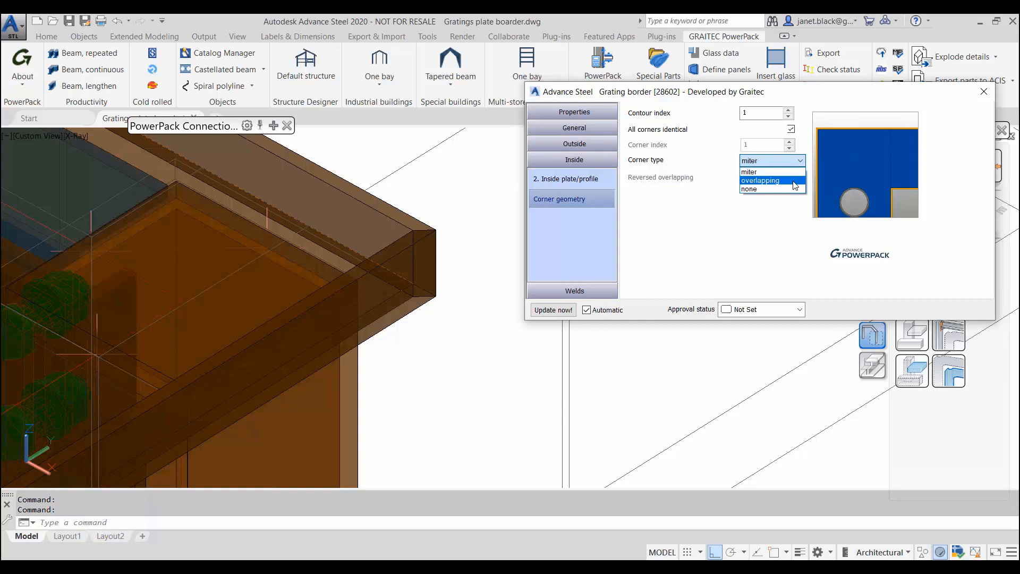
mouse_move(768, 189)
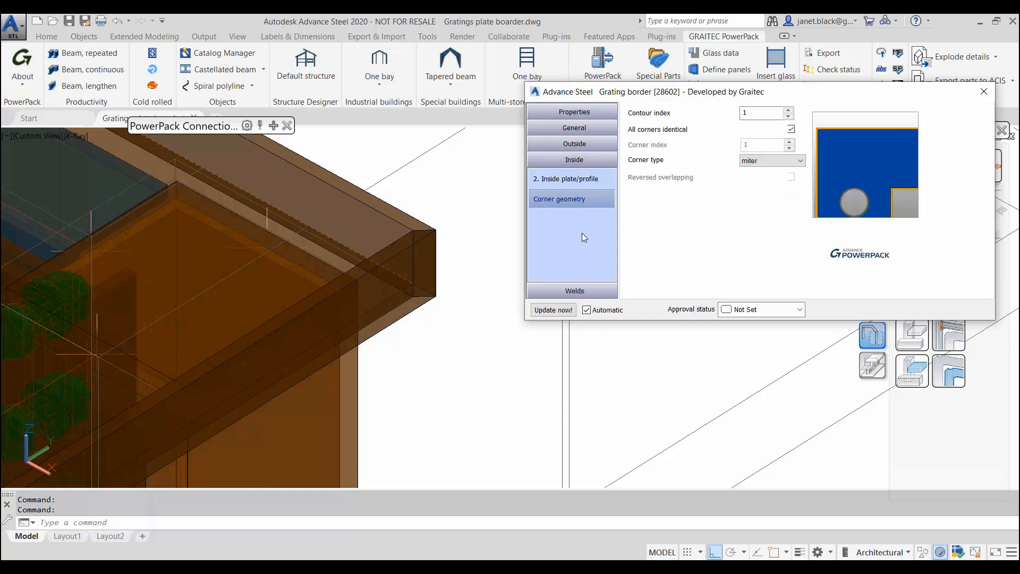
mouse_move(597, 276)
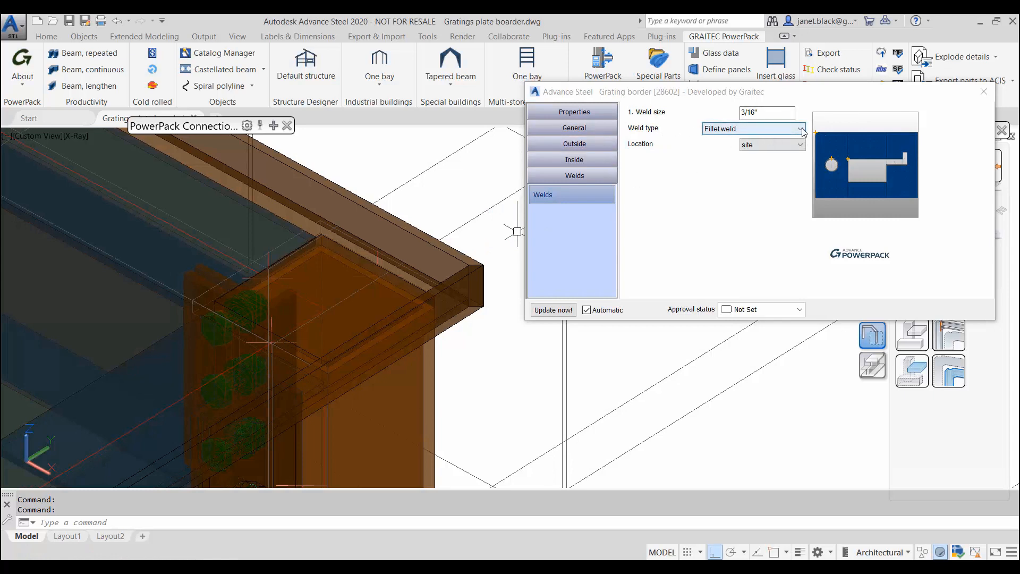
Review the weld type list and keep the border welds as 3/16" fillet at site
left_click(801, 128)
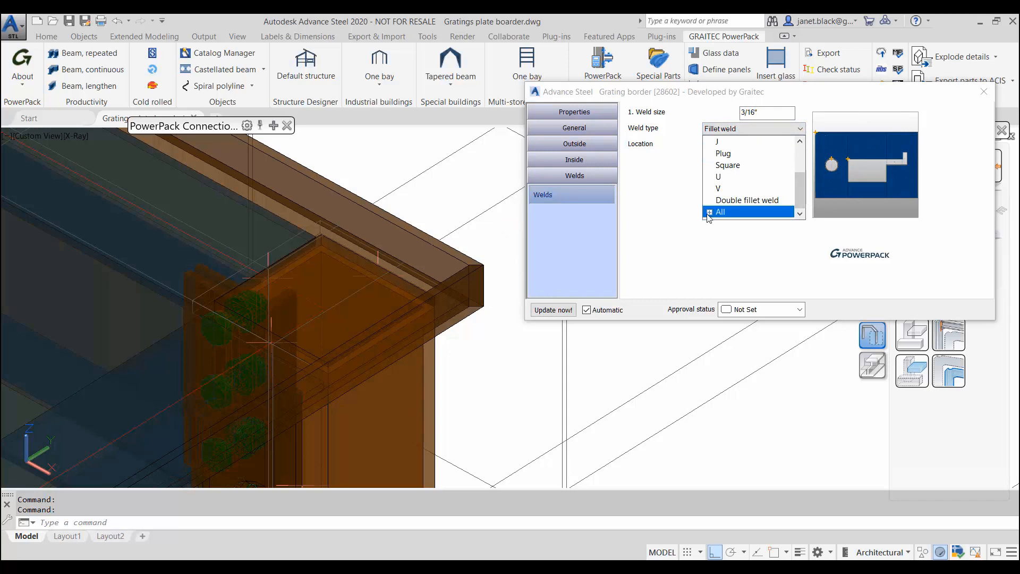
scroll("down", 3)
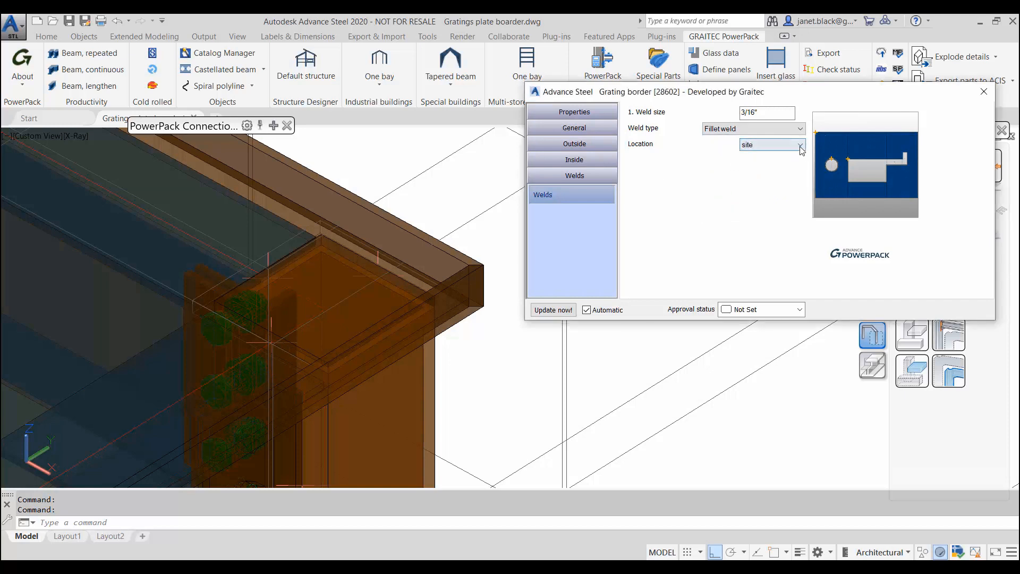
left_click(800, 144)
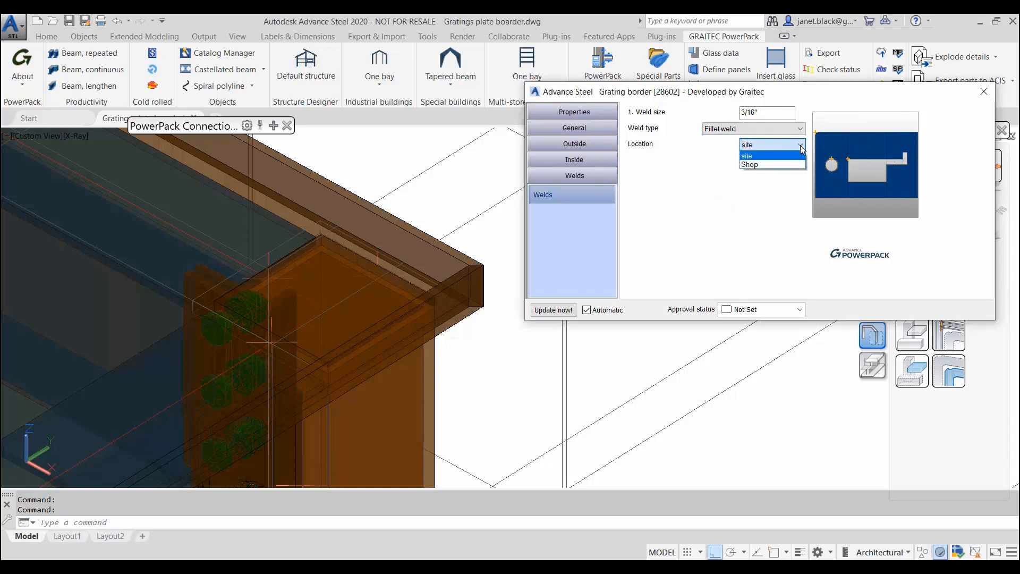
left_click(745, 144)
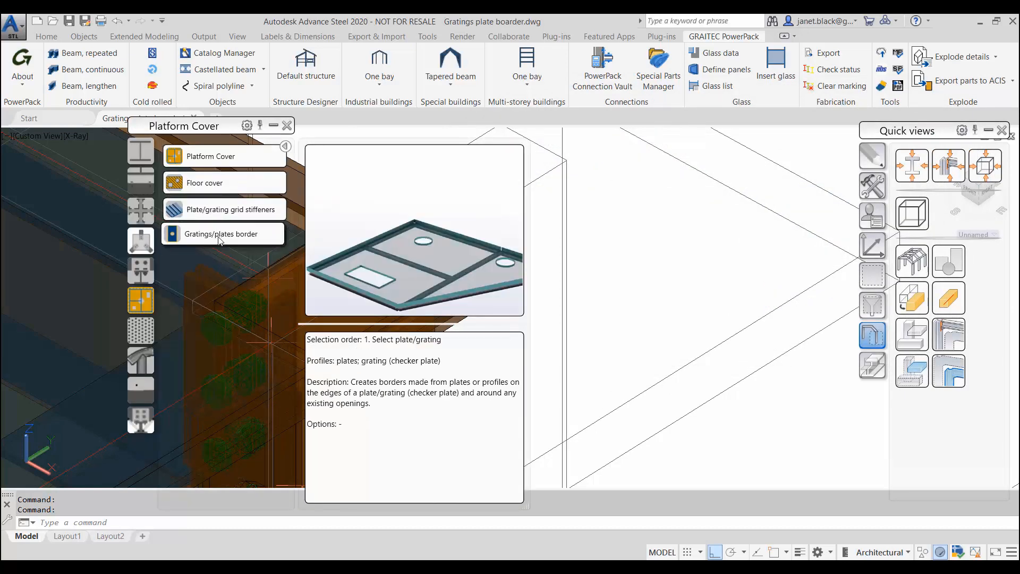
mouse_move(670, 156)
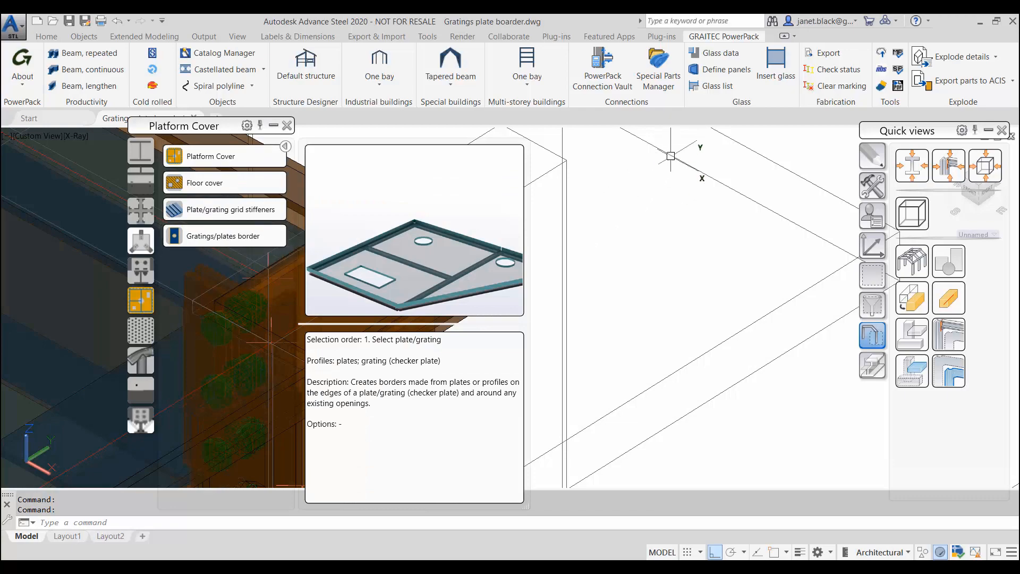